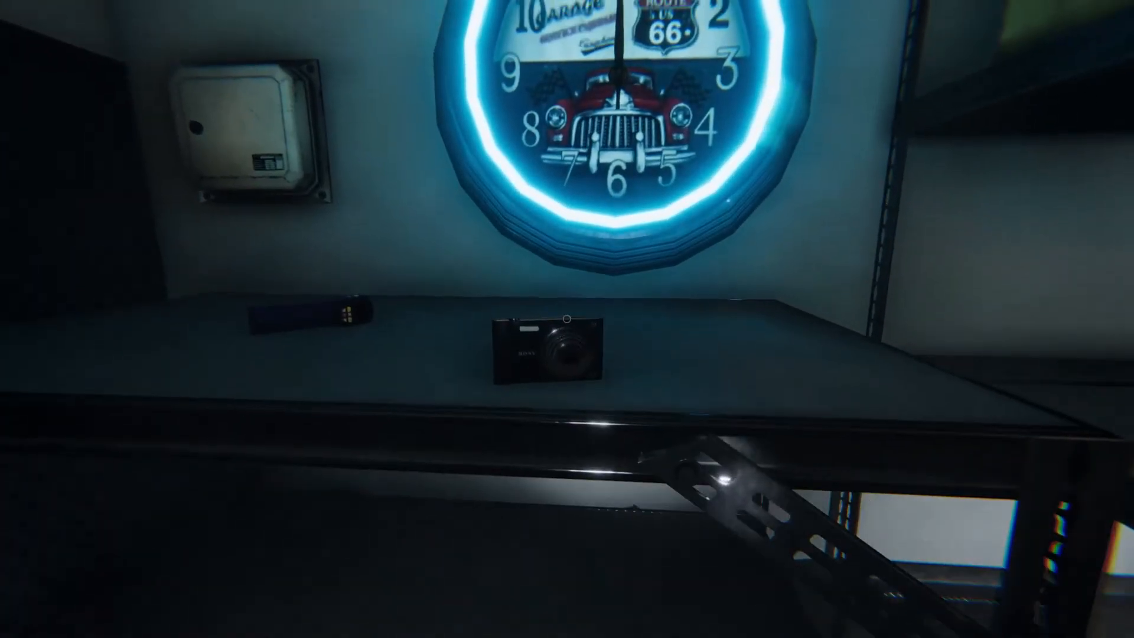
mouse_move(568, 319)
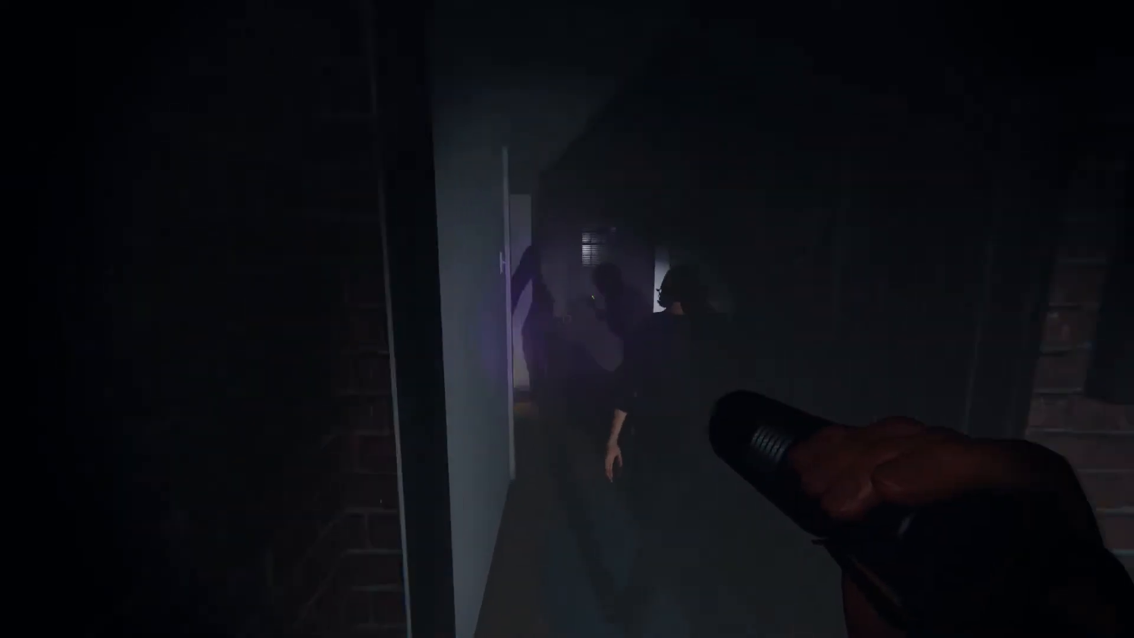
mouse_move(567, 319)
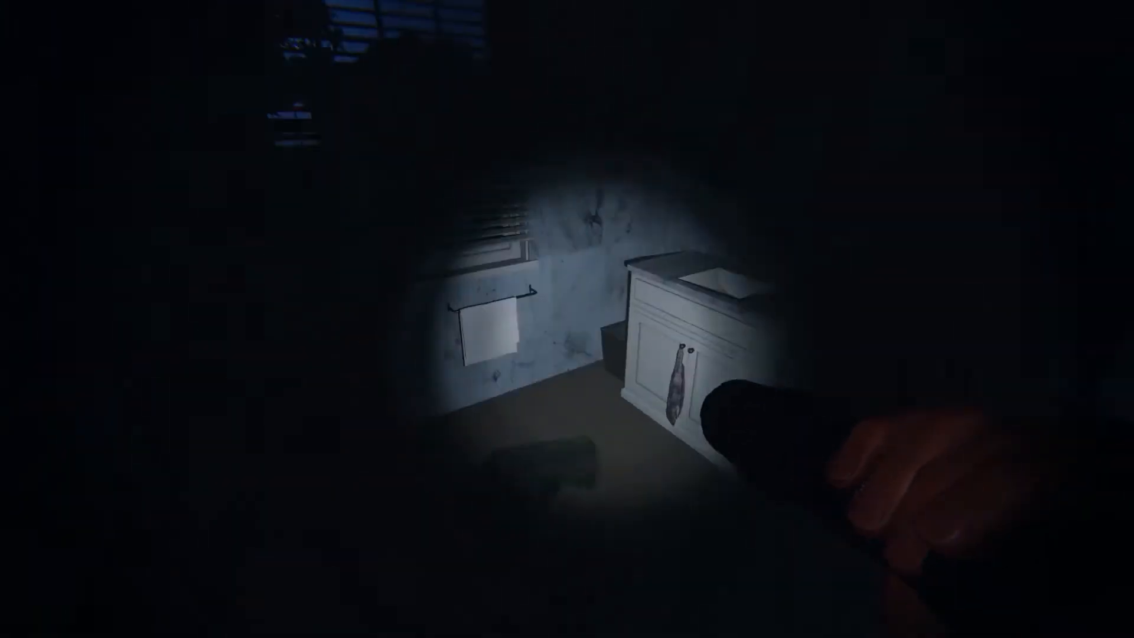
mouse_move(567, 319)
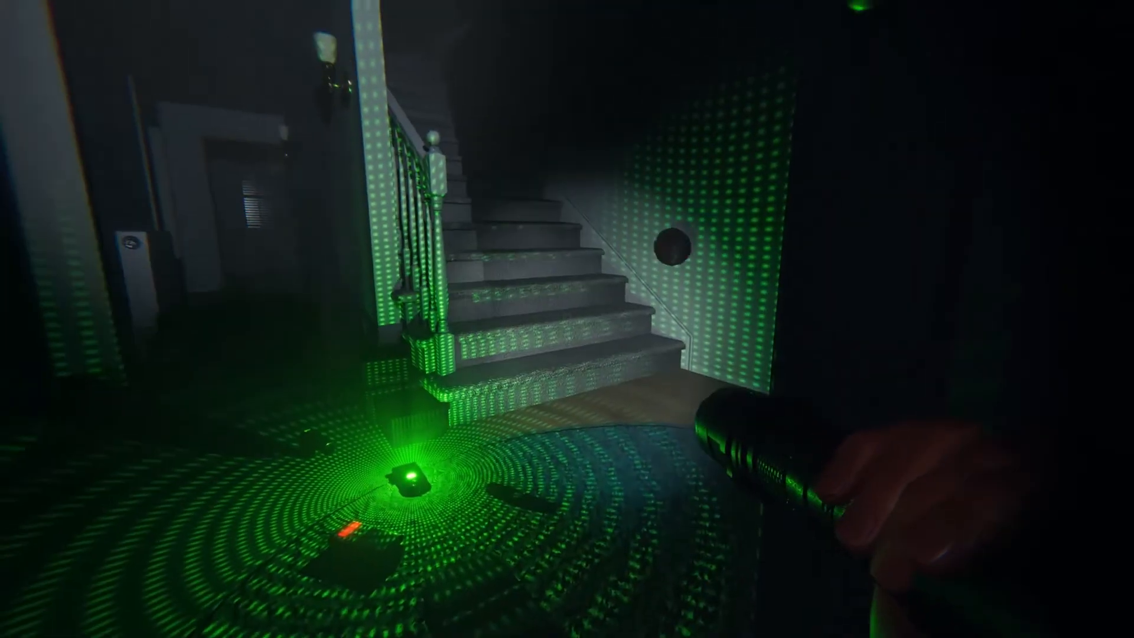
mouse_move(567, 319)
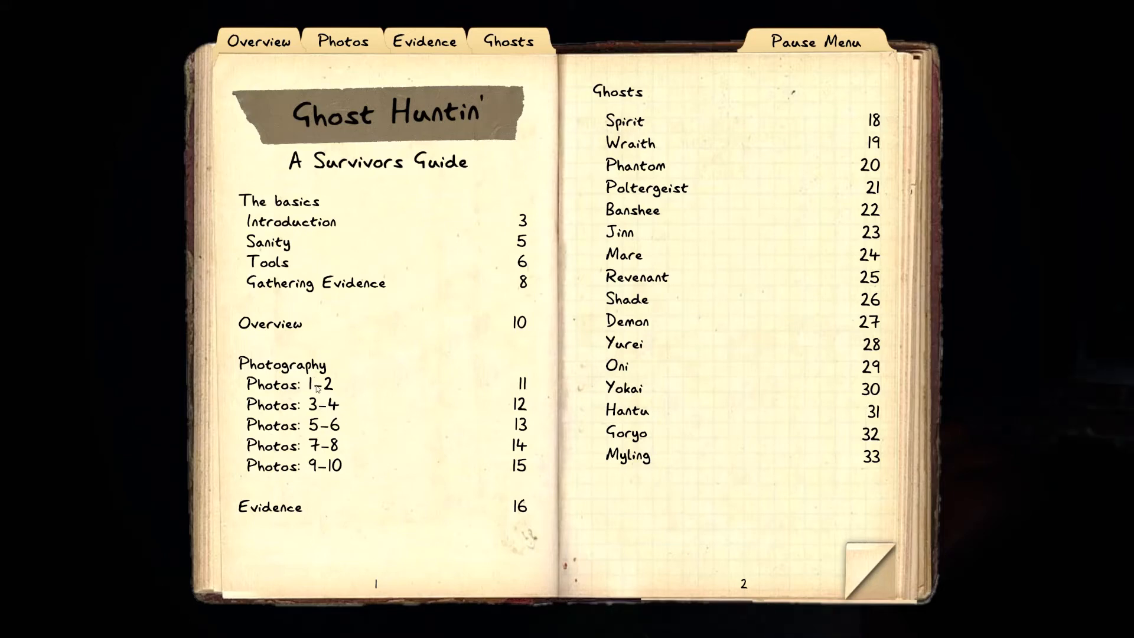
mouse_move(857, 555)
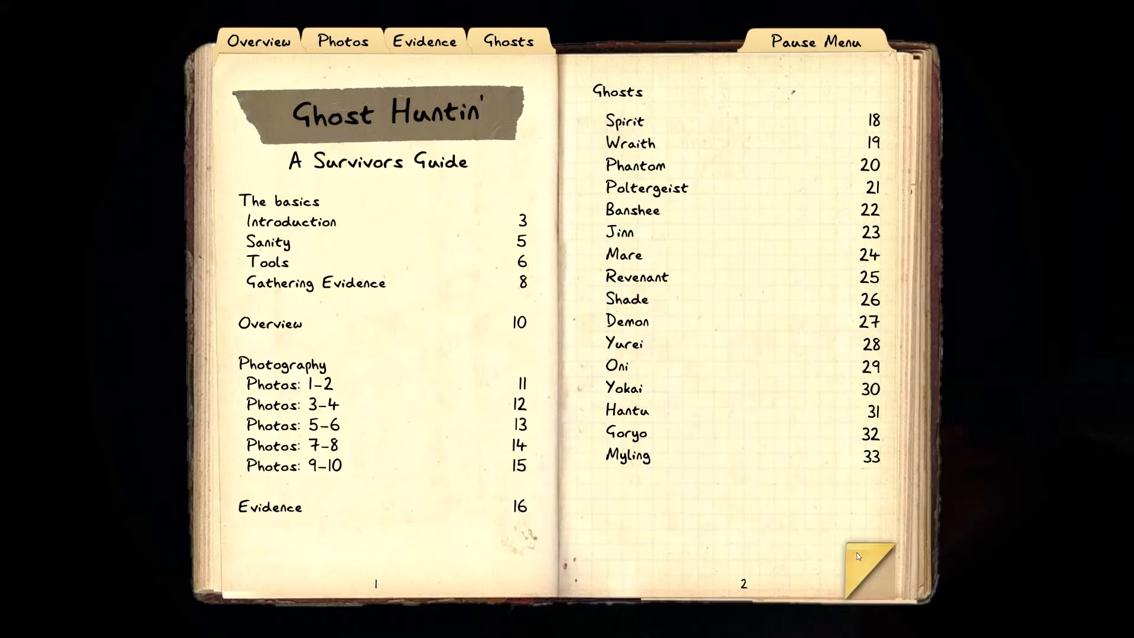
Flip the journal past Sanity, Tools and captured photos to empty pages 13–14
left_click(868, 564)
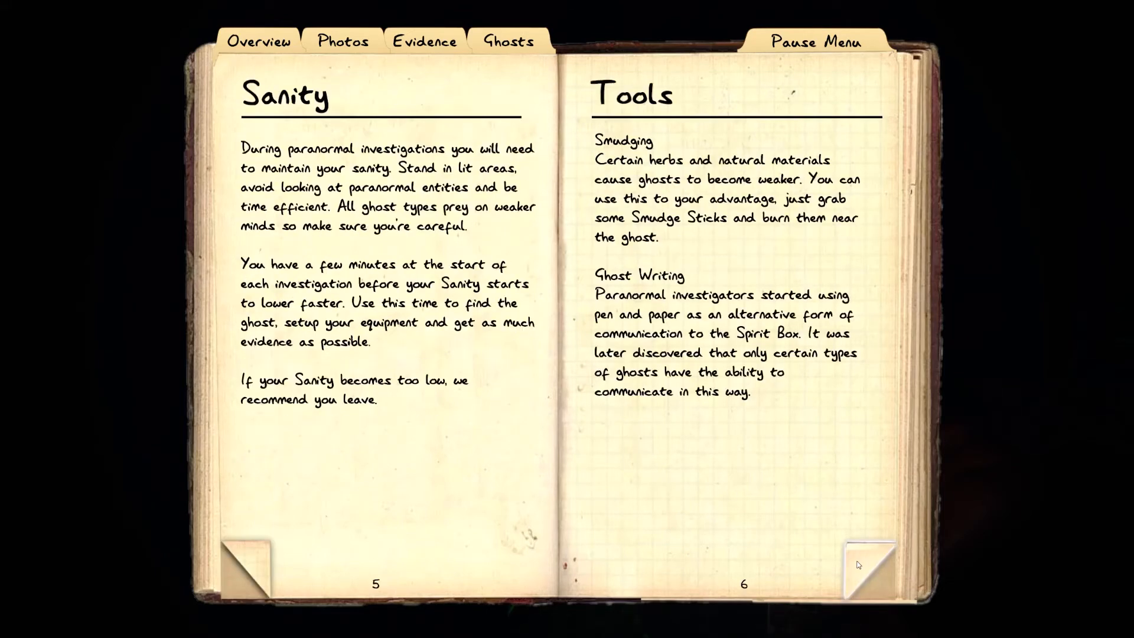
left_click(342, 40)
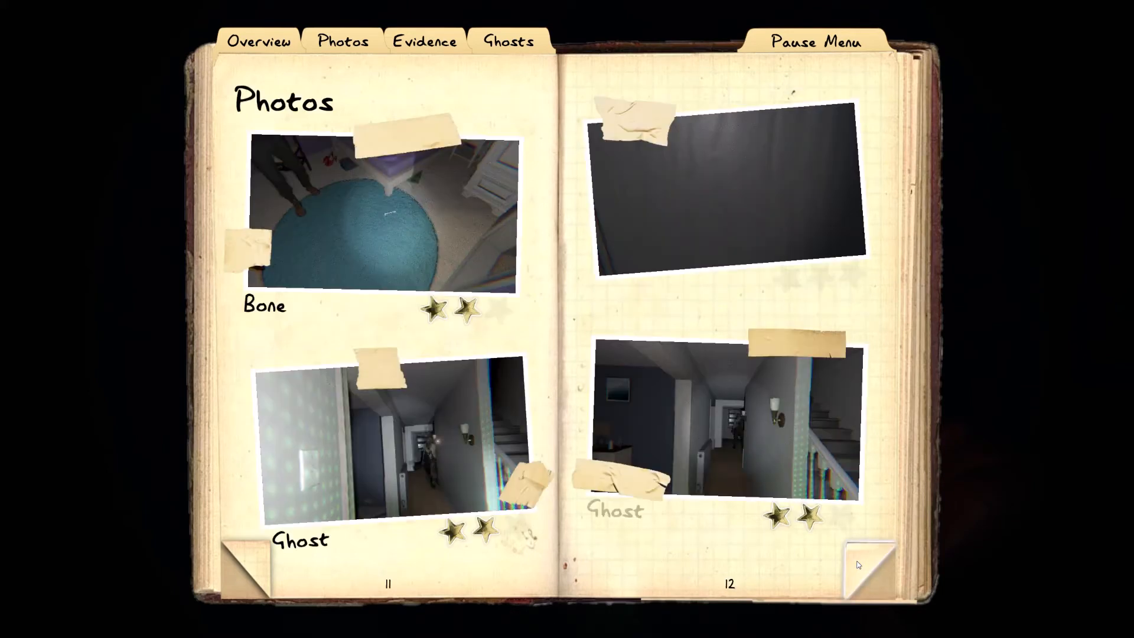
left_click(867, 560)
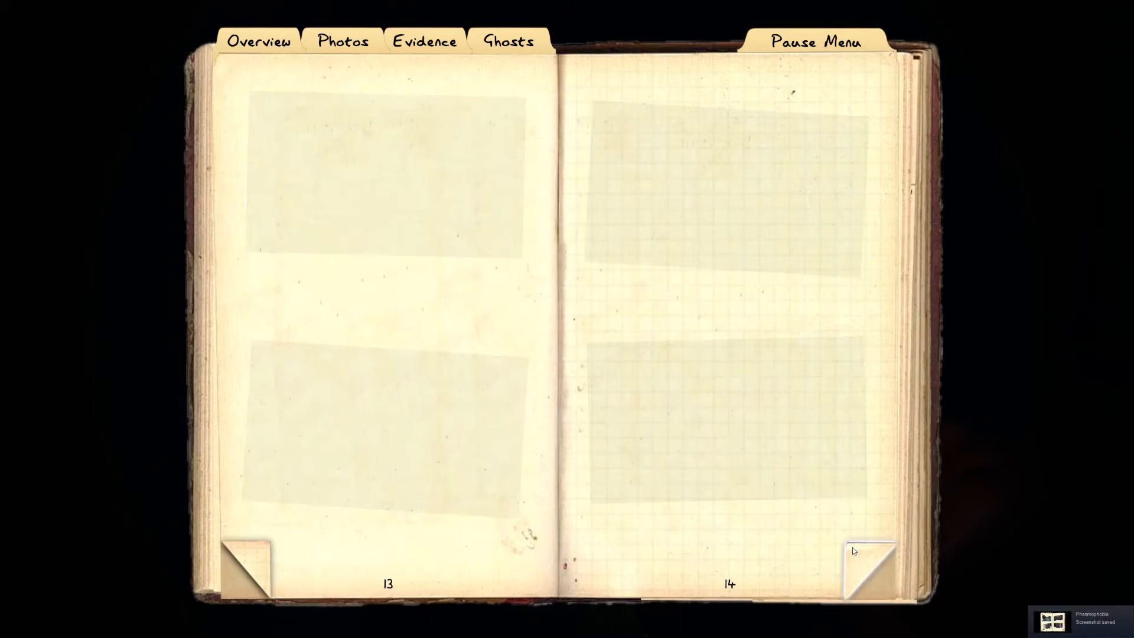
Page from the evidence checklist into Ghost Types, past Spirit and Wraith, to Jinn
left_click(868, 554)
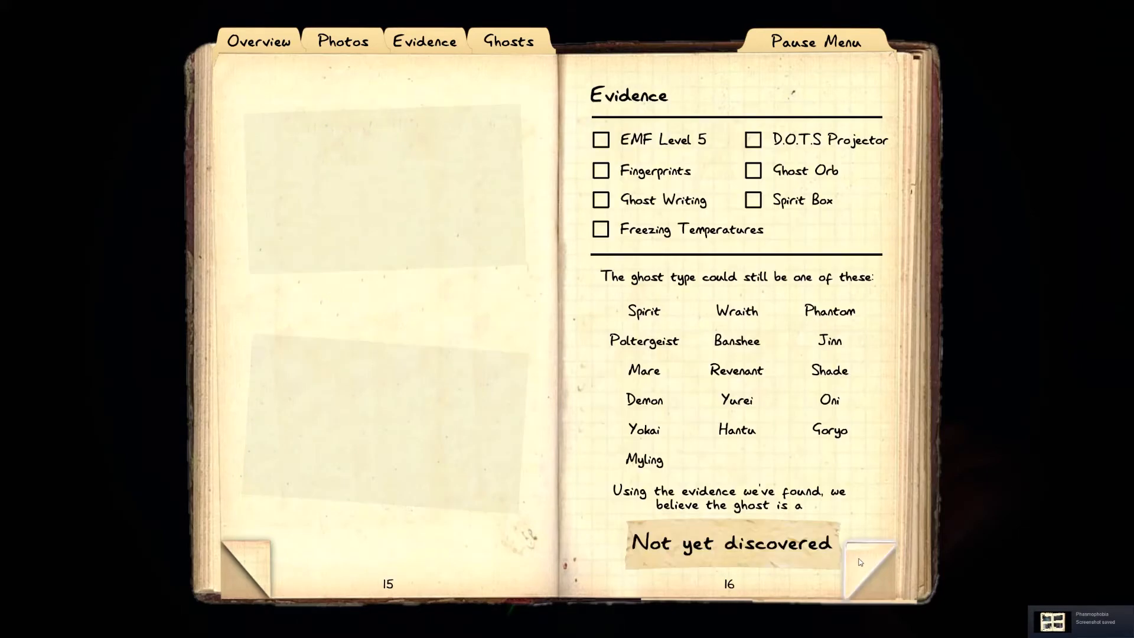
left_click(506, 41)
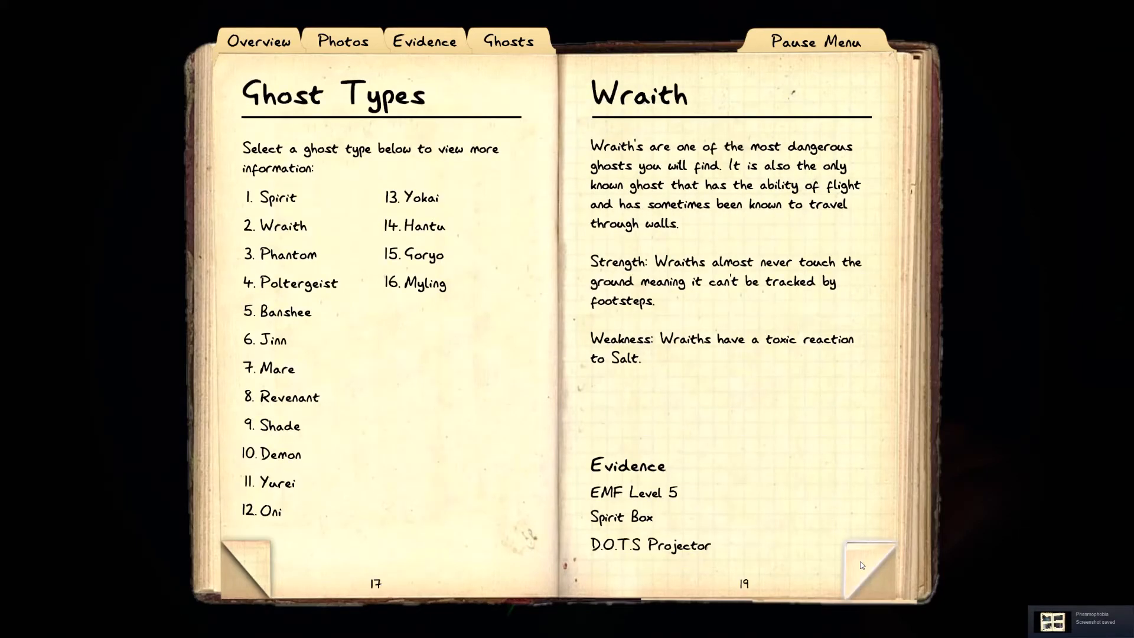
mouse_move(761, 379)
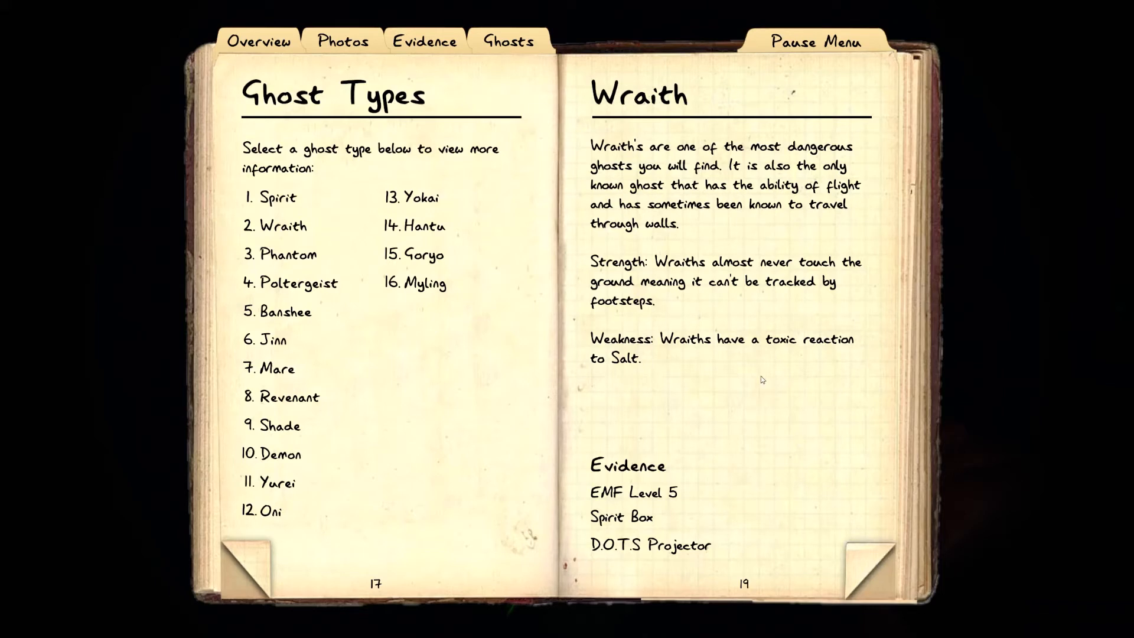
mouse_move(410, 450)
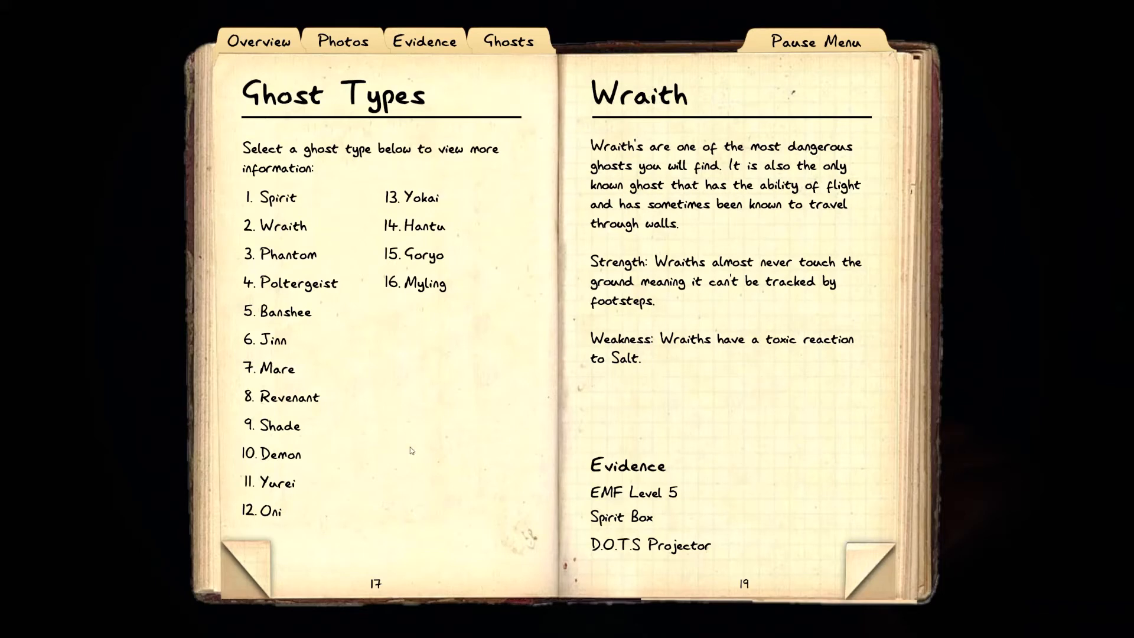
left_click(277, 197)
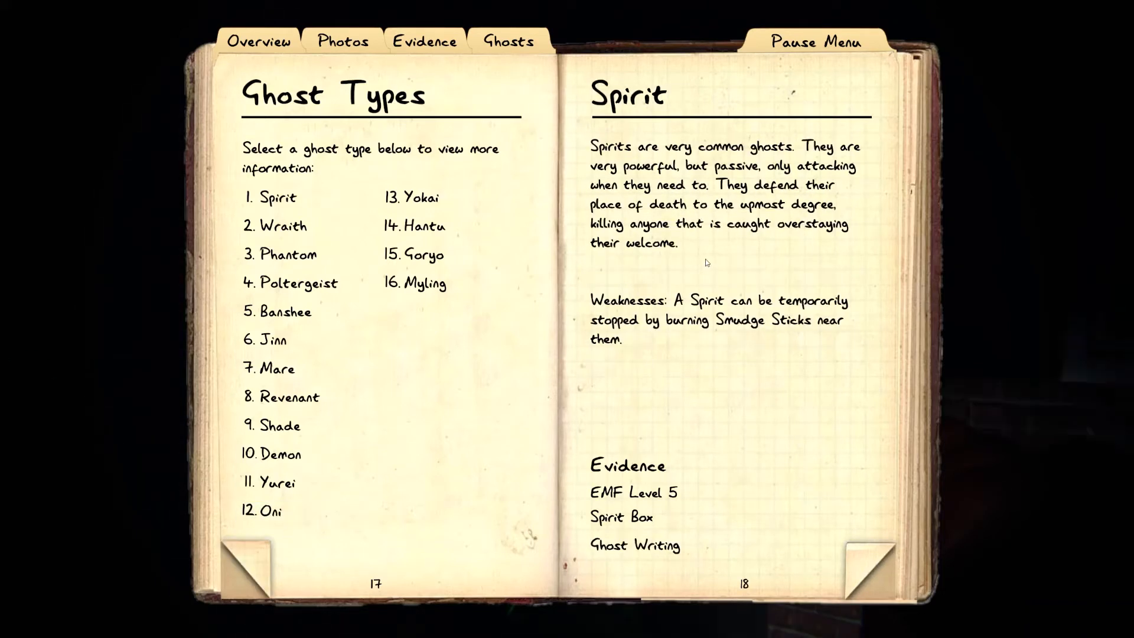
mouse_move(721, 339)
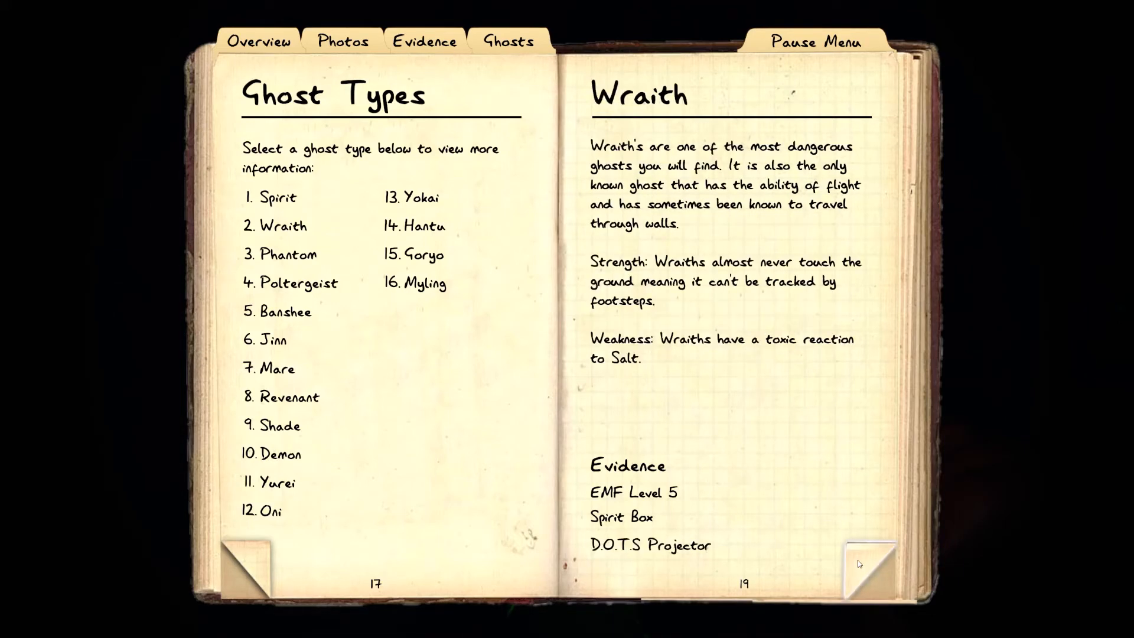
left_click(281, 312)
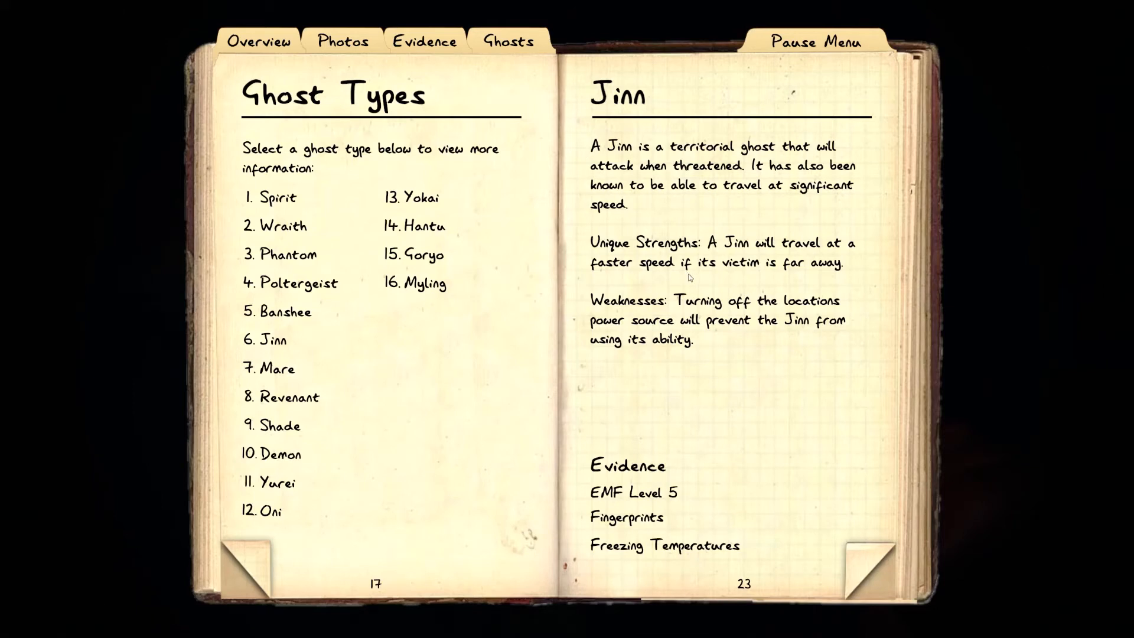
mouse_move(801, 462)
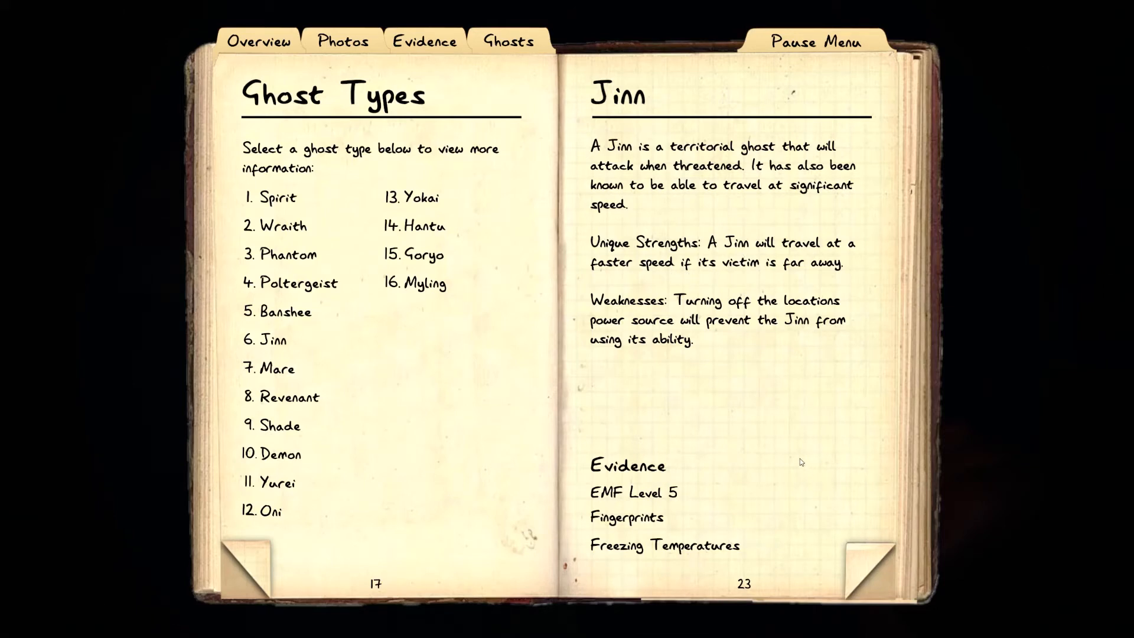
Page past Mare, Revenant, Shade and Oni to the Hantu entry
left_click(276, 368)
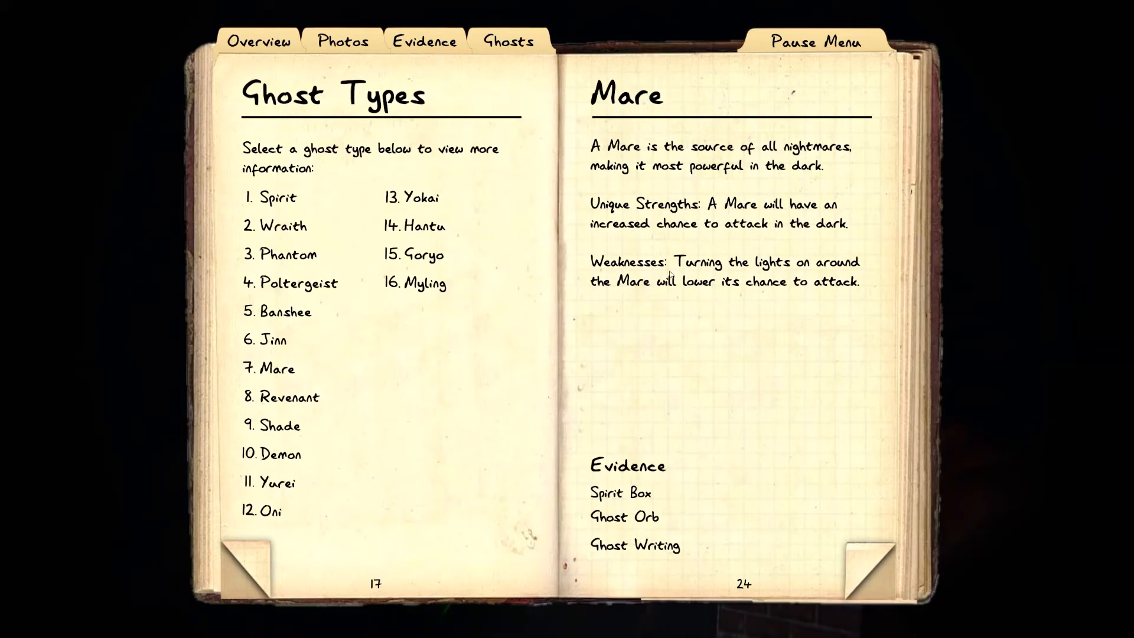
left_click(282, 396)
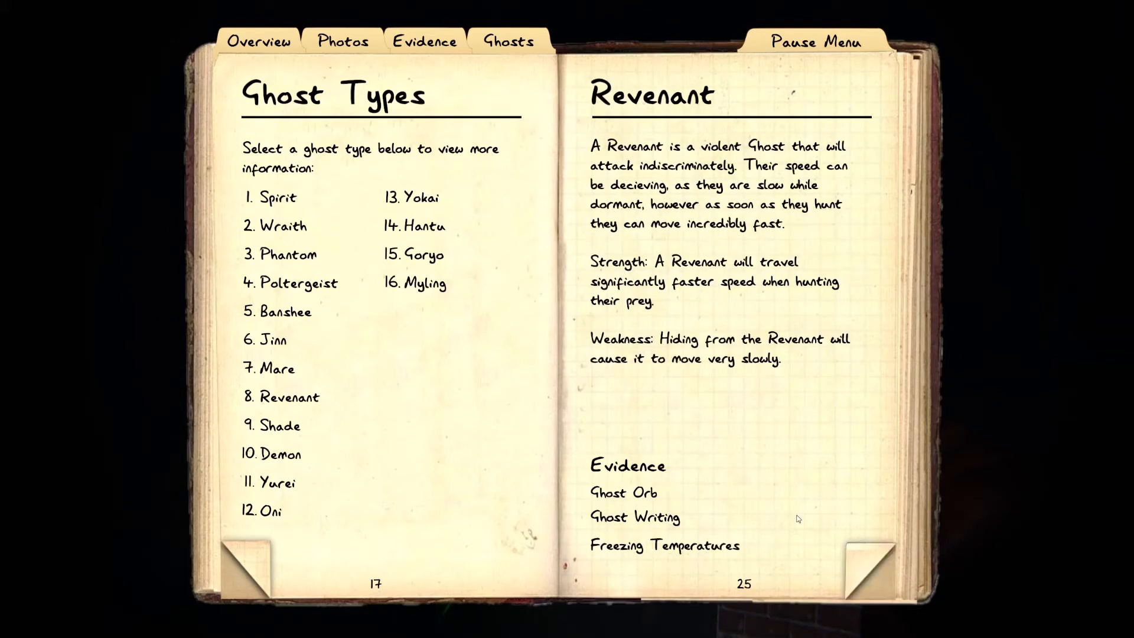
mouse_move(681, 426)
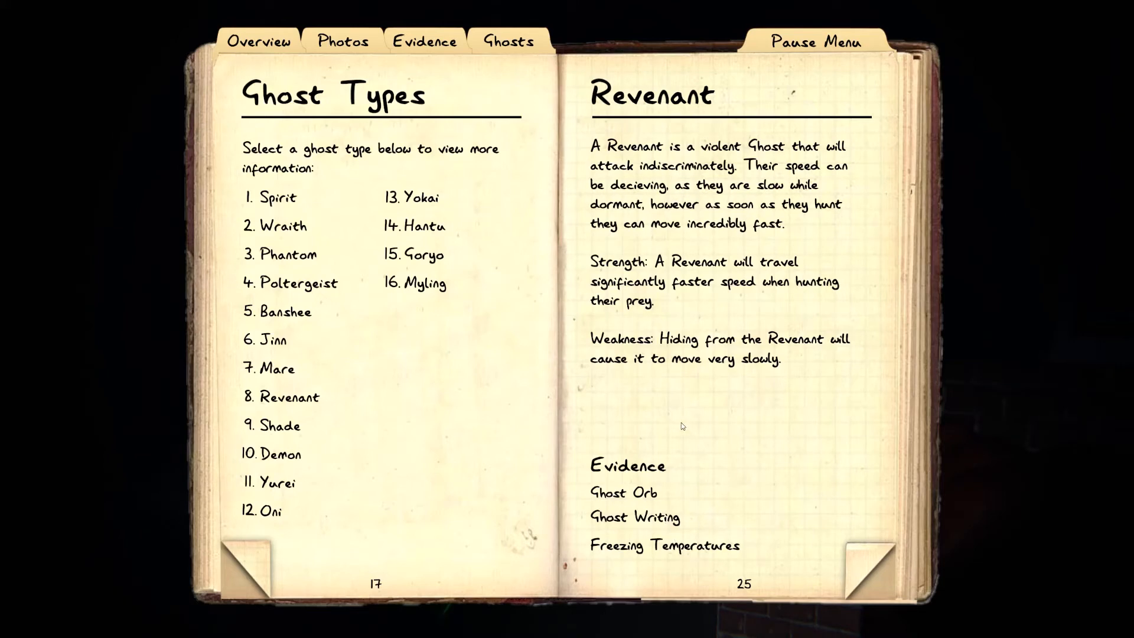
mouse_move(857, 566)
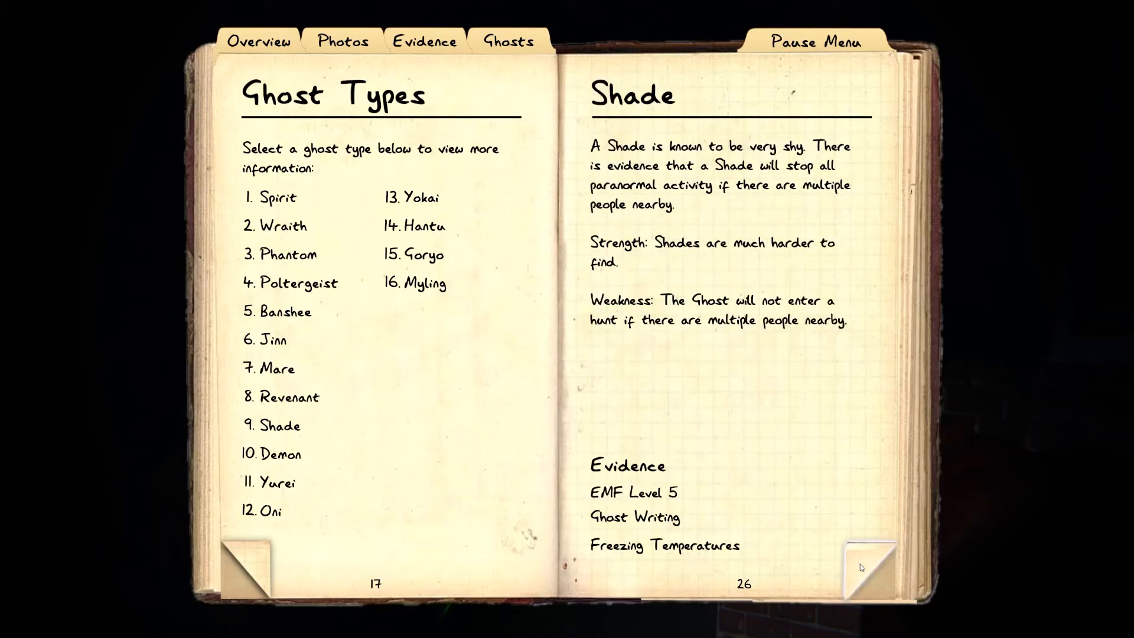
mouse_move(741, 428)
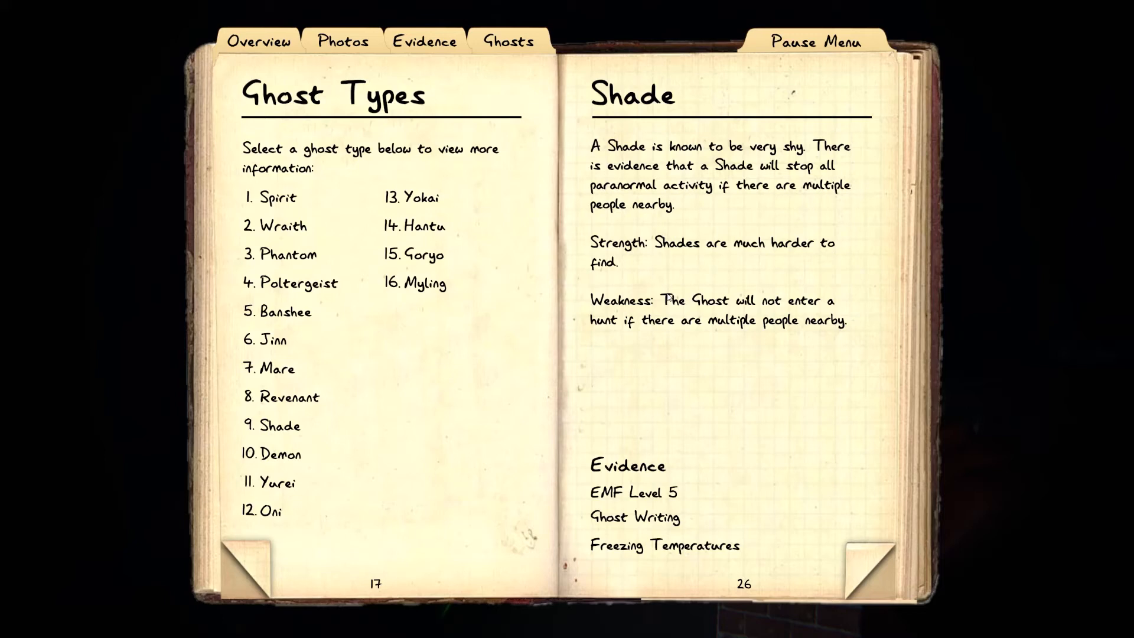
mouse_move(850, 566)
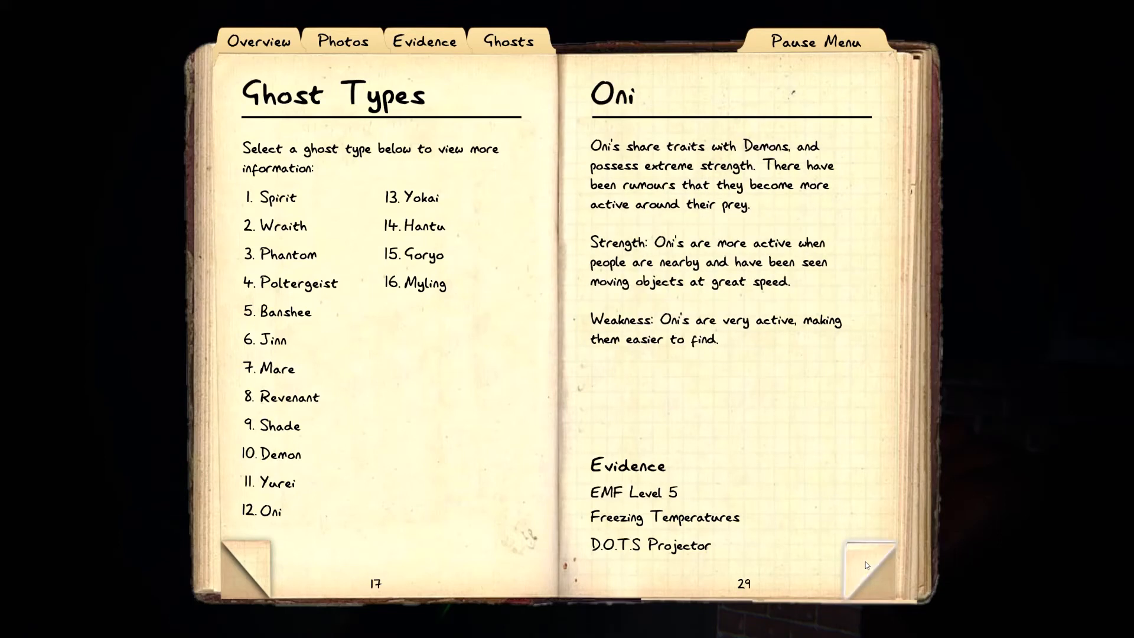
mouse_move(781, 538)
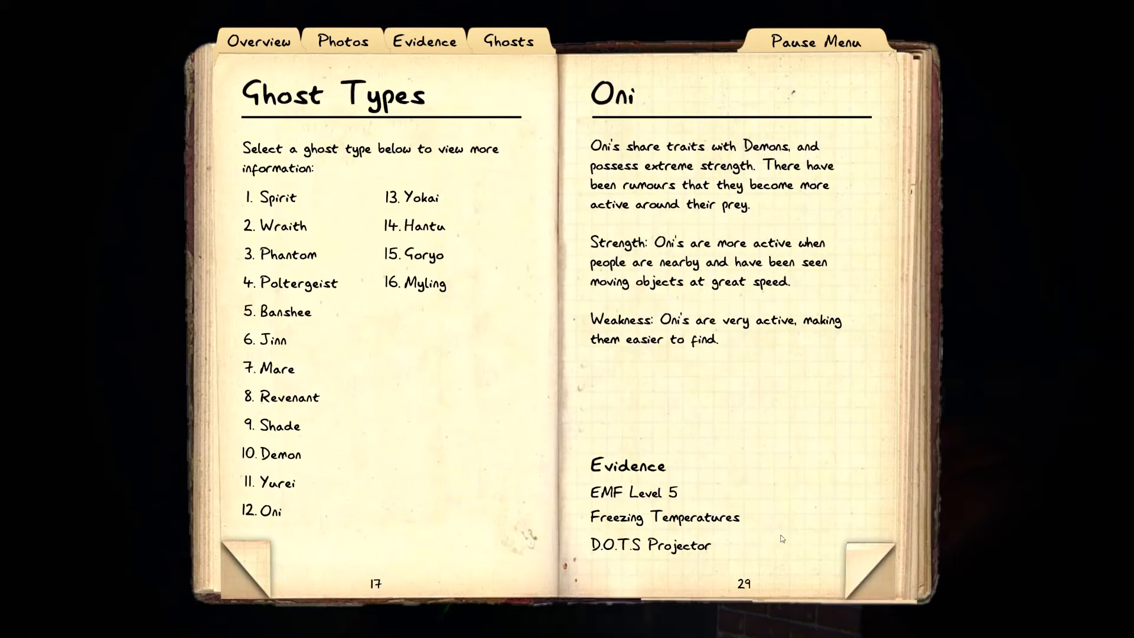
left_click(864, 553)
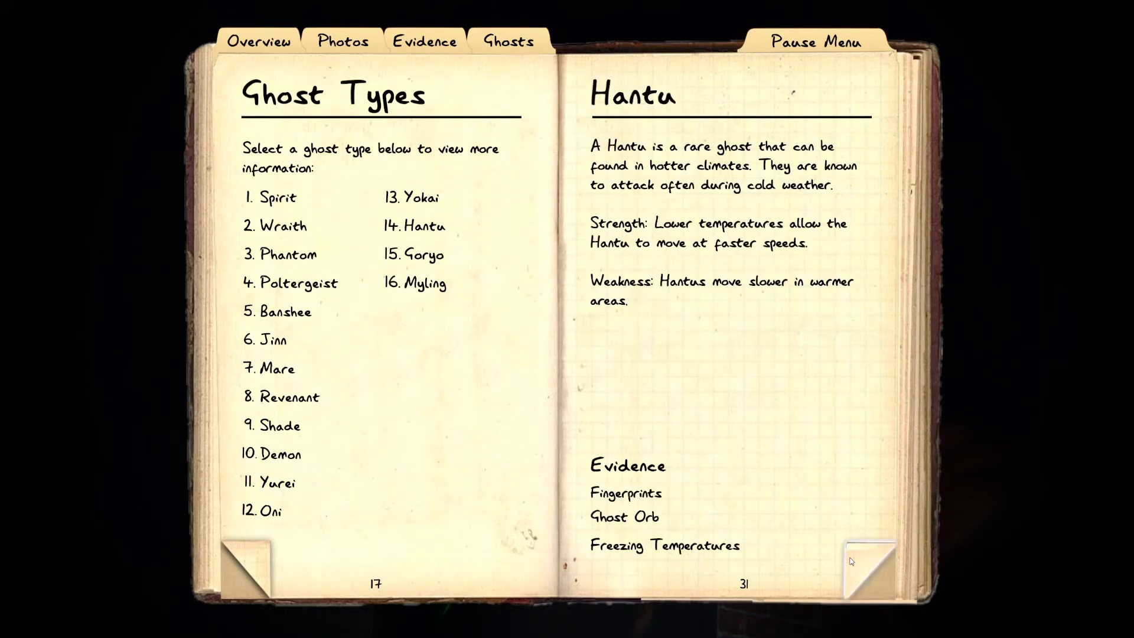
mouse_move(518, 504)
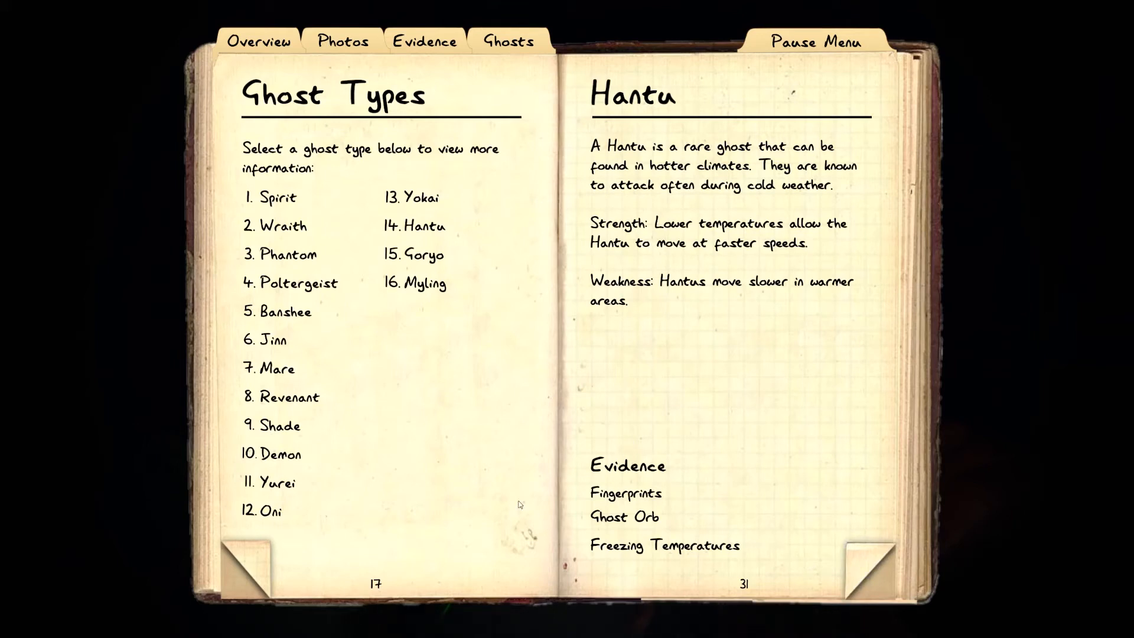
mouse_move(541, 193)
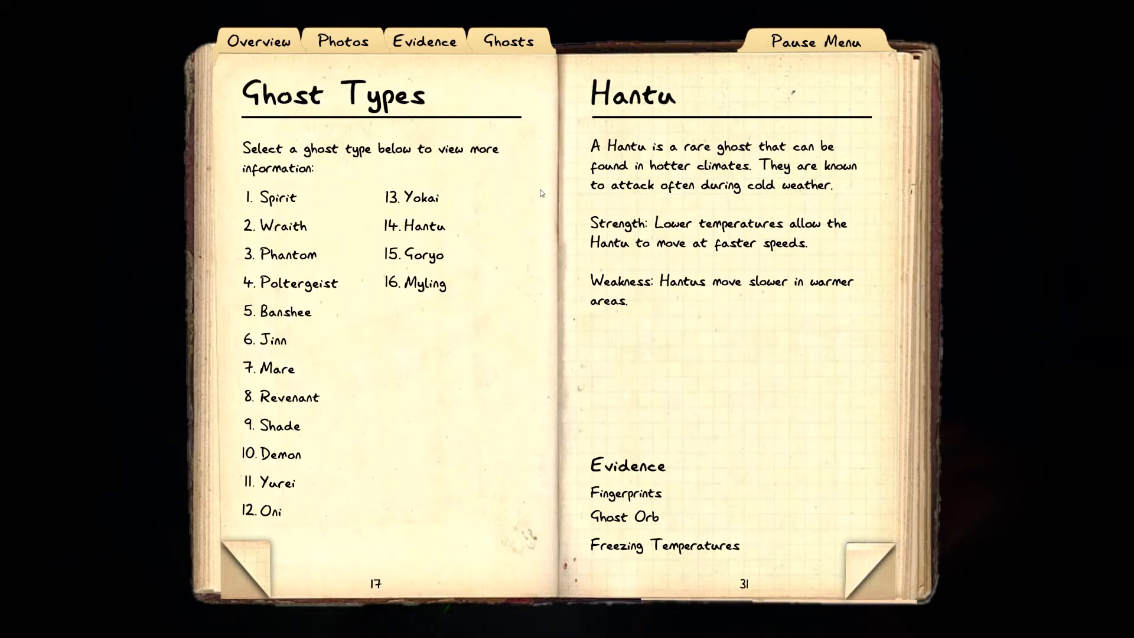
mouse_move(497, 203)
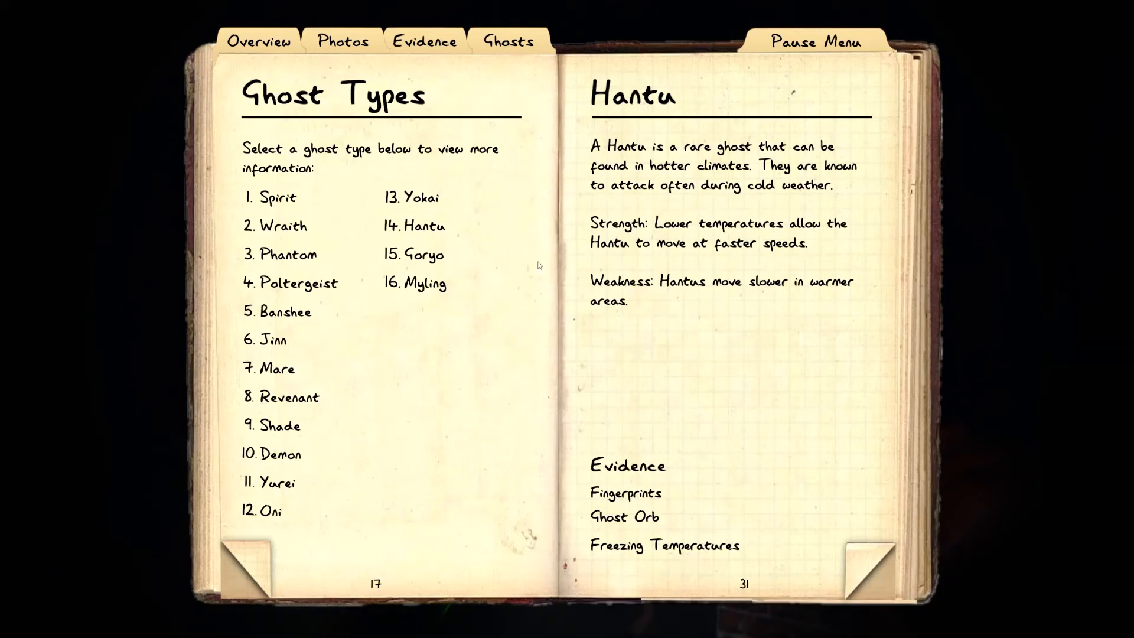
mouse_move(505, 283)
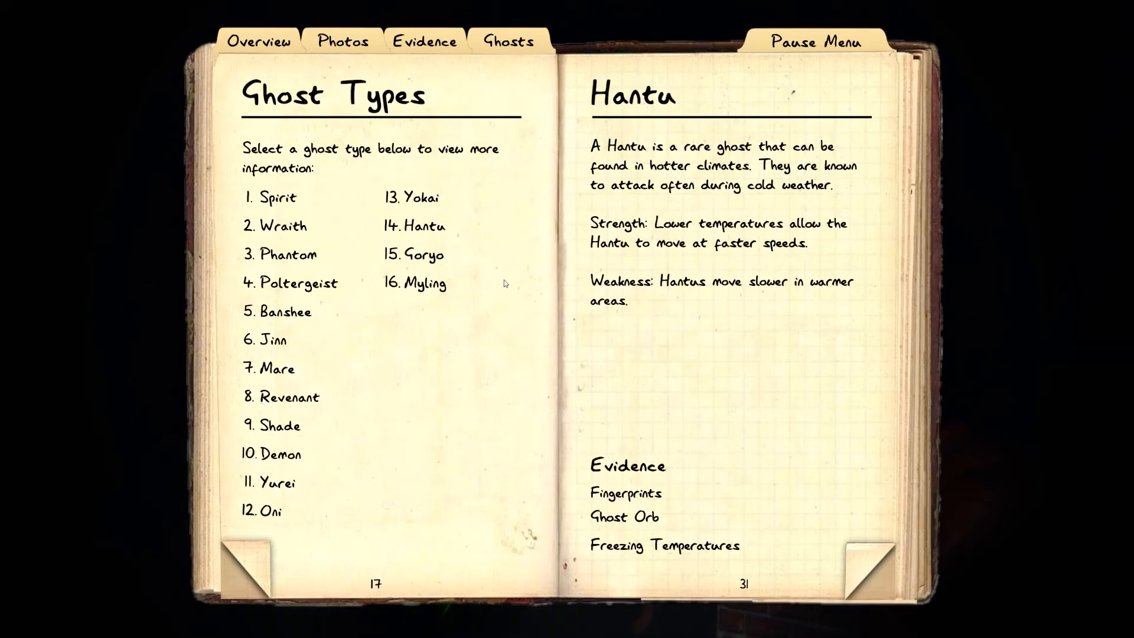
mouse_move(519, 286)
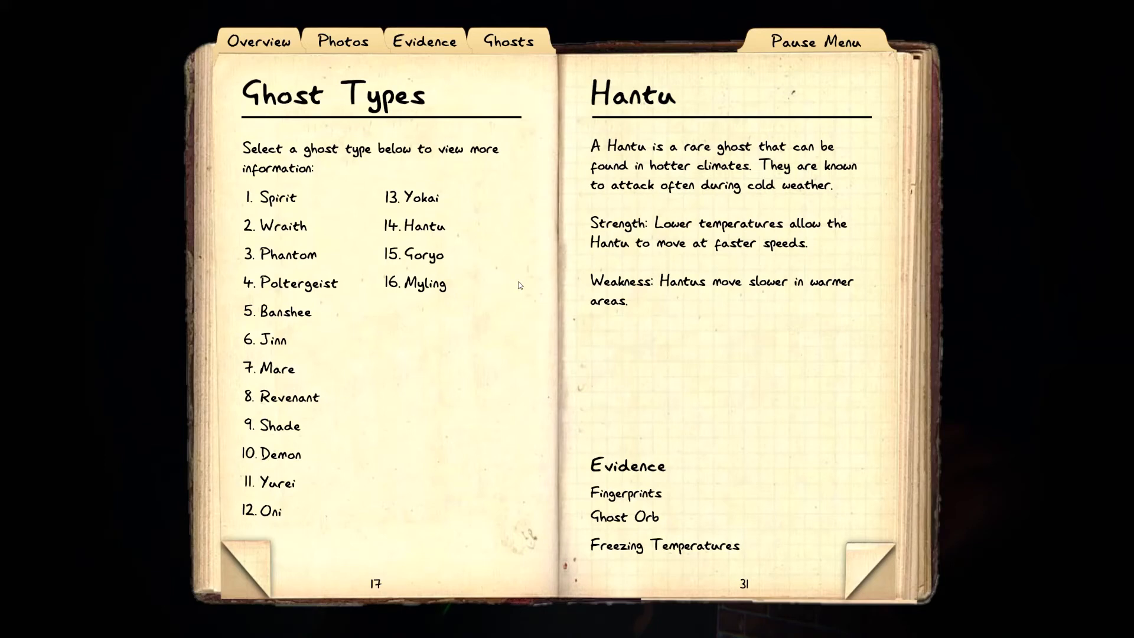
mouse_move(639, 289)
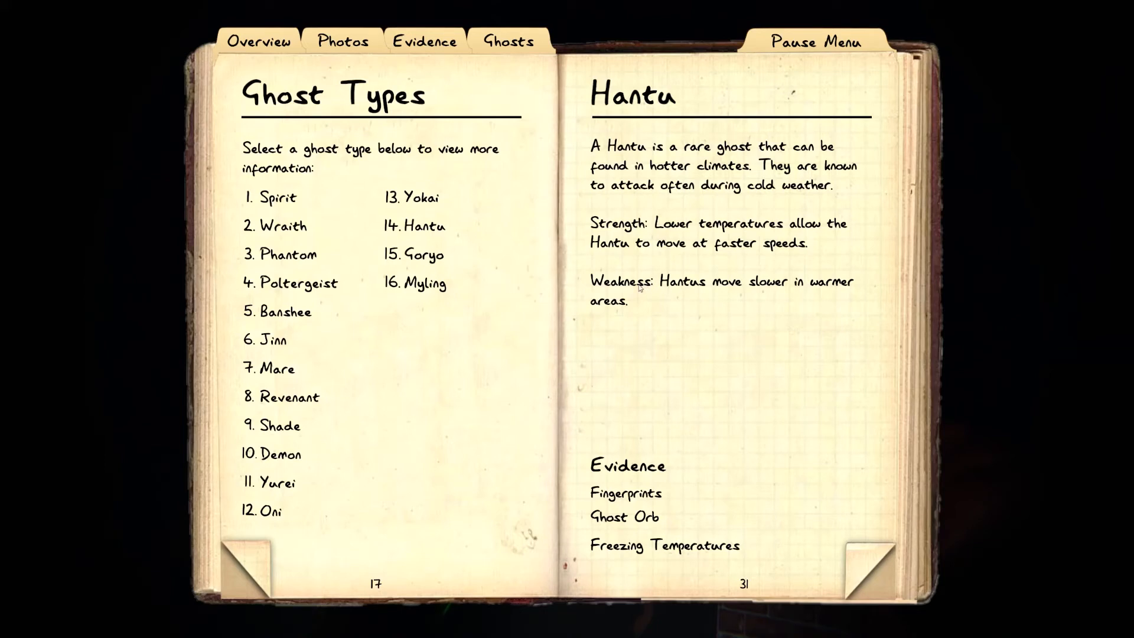
mouse_move(465, 630)
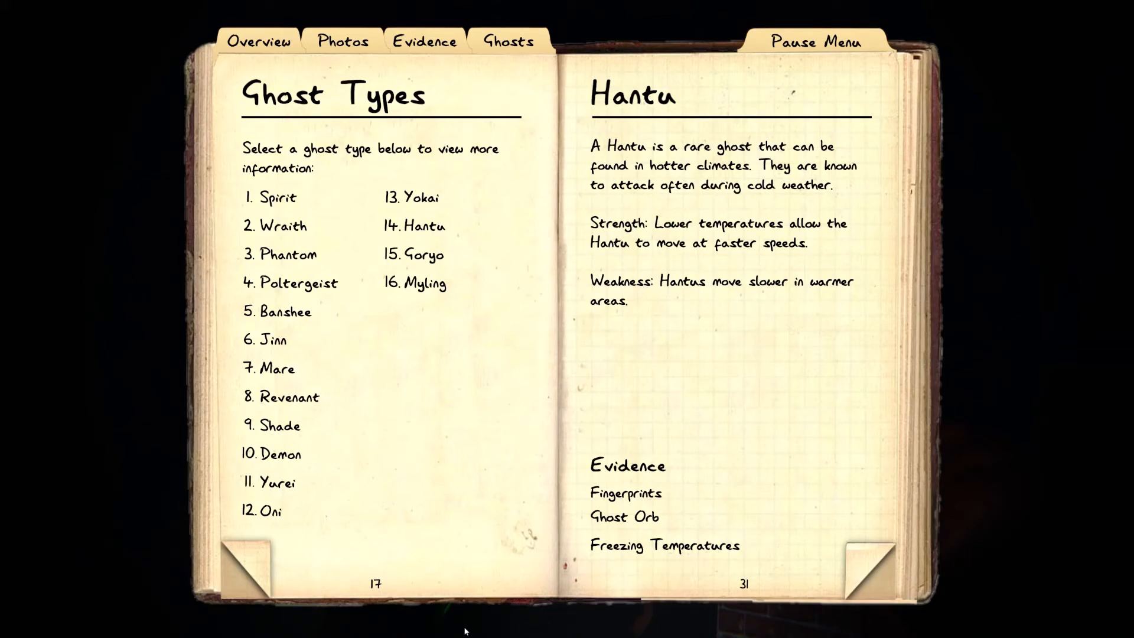
mouse_move(447, 623)
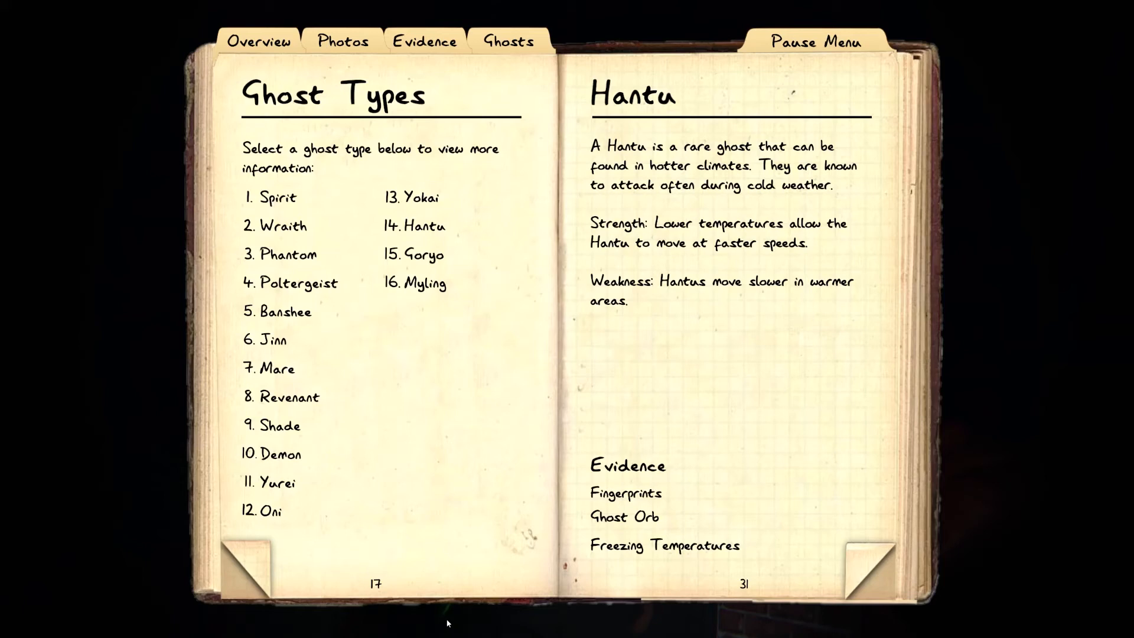
mouse_move(473, 599)
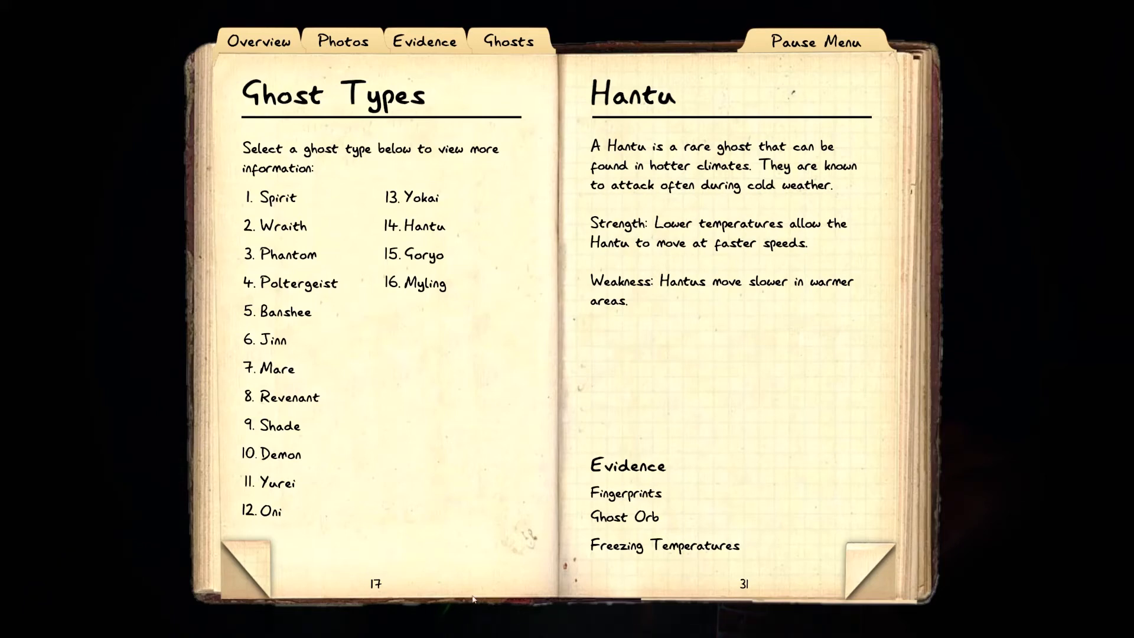
mouse_move(554, 321)
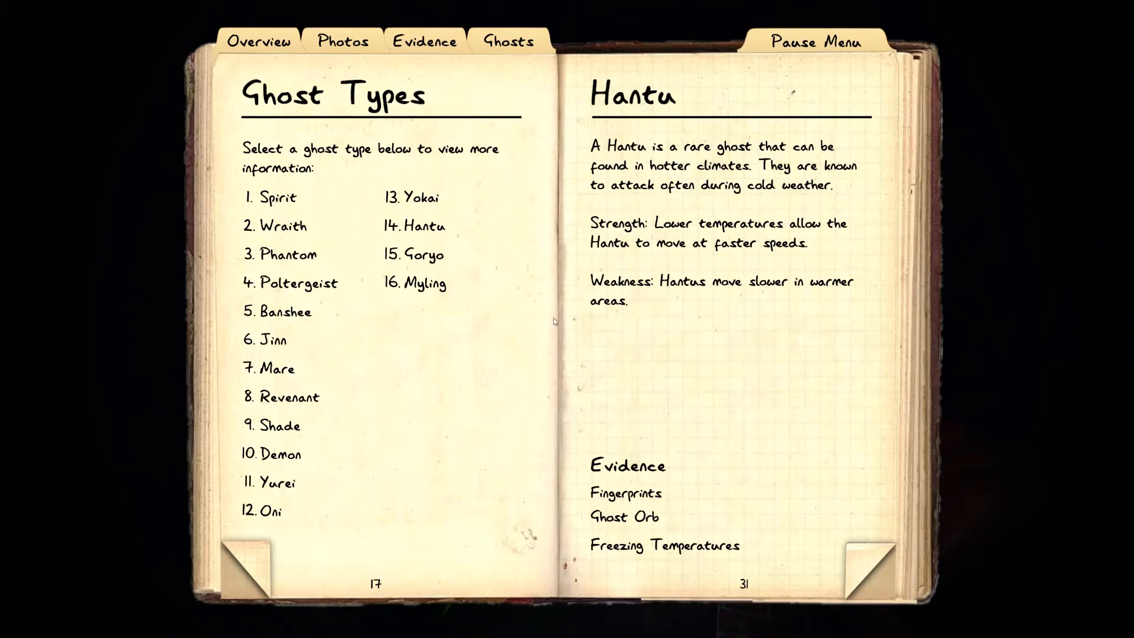
mouse_move(586, 326)
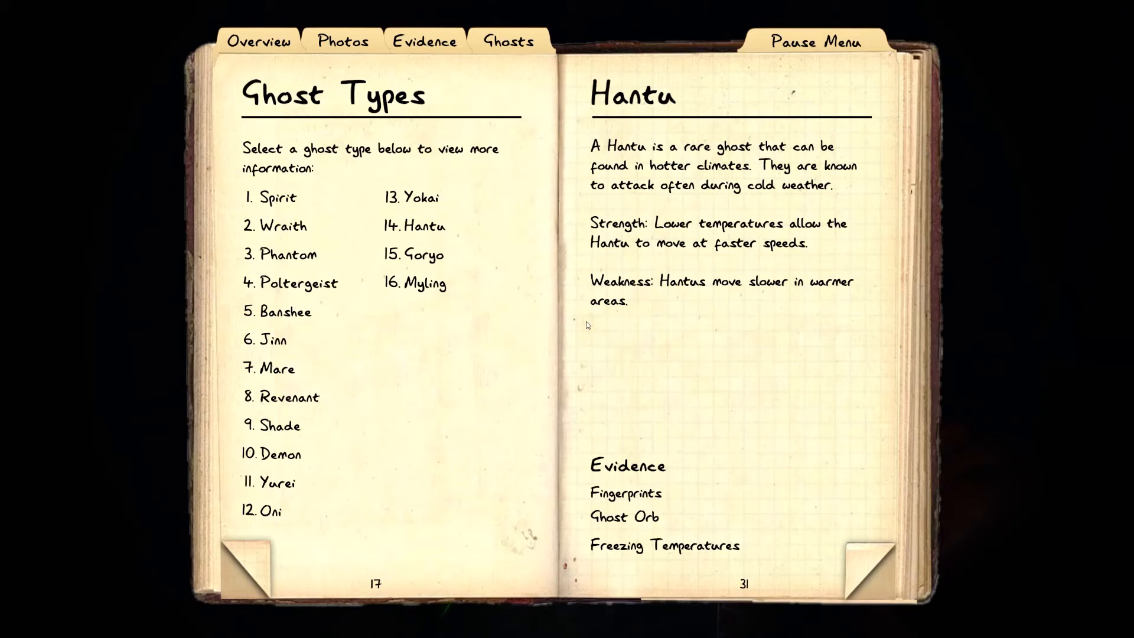
mouse_move(468, 631)
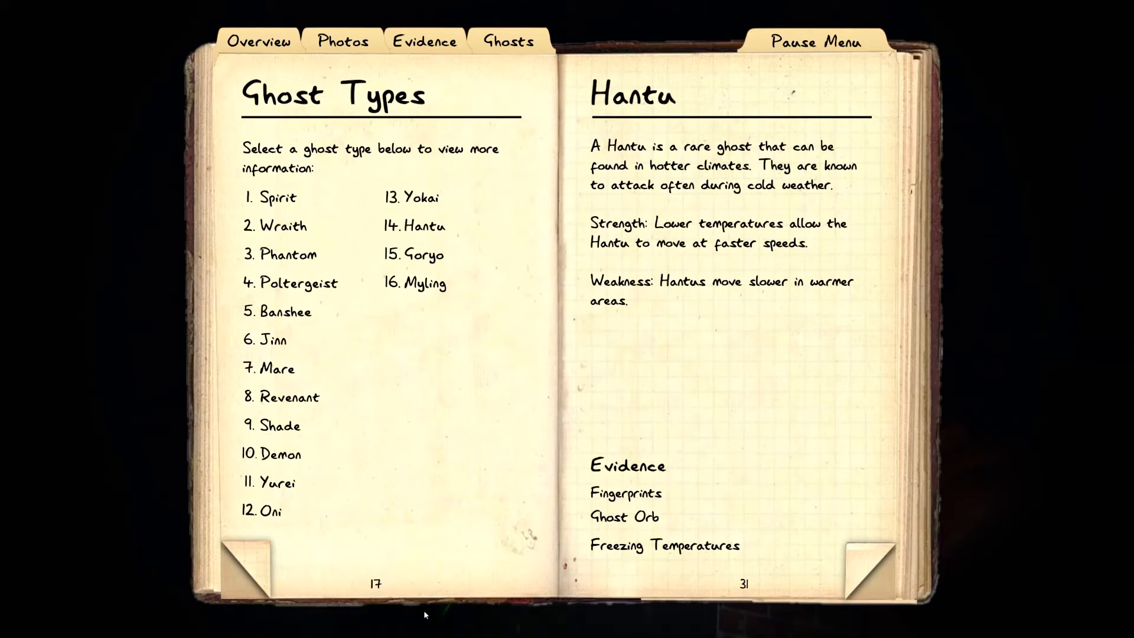
mouse_move(550, 432)
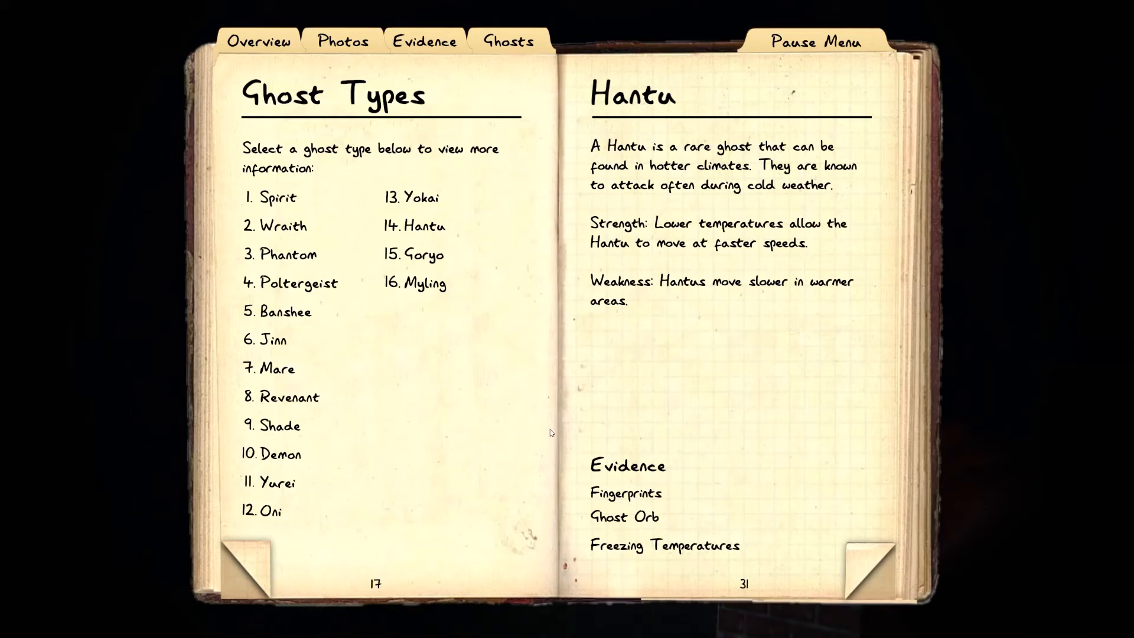
mouse_move(570, 478)
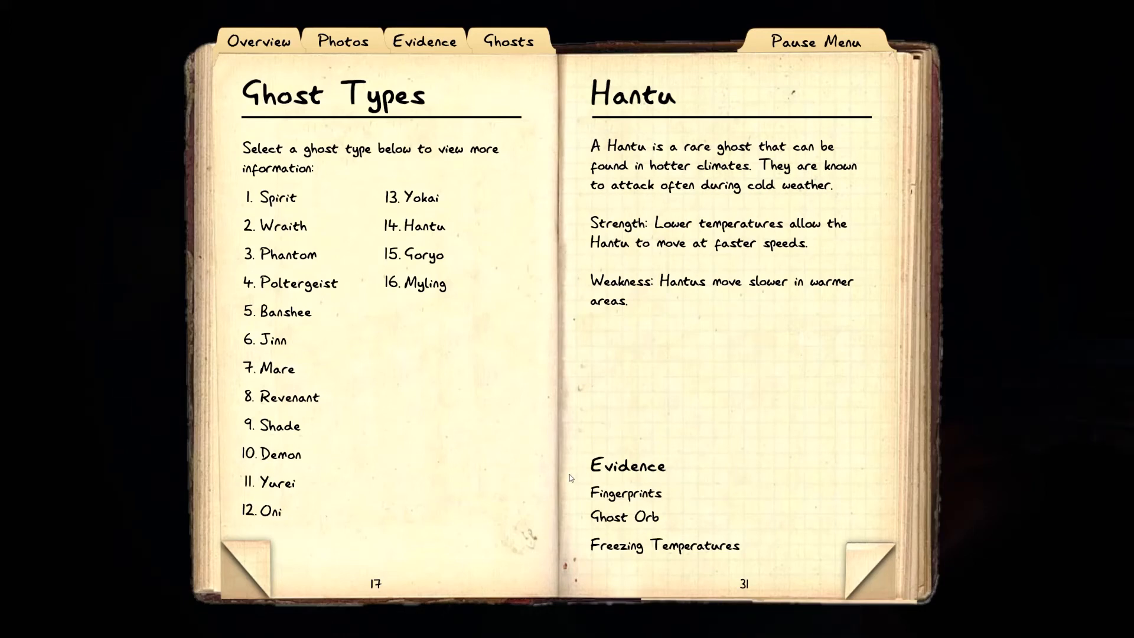
mouse_move(455, 630)
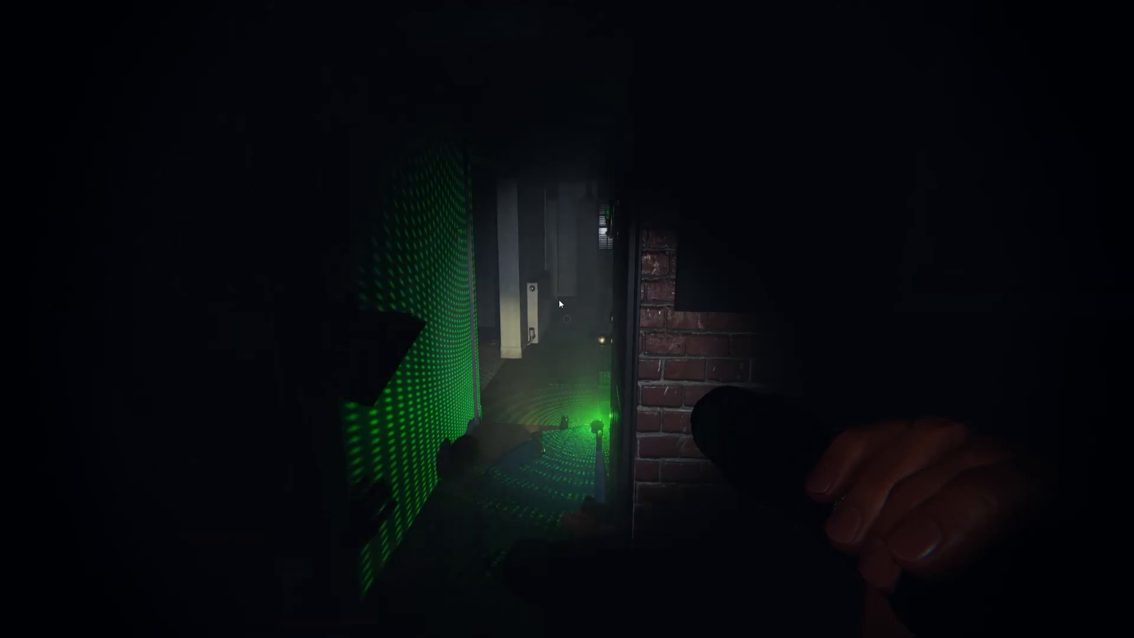
mouse_move(567, 319)
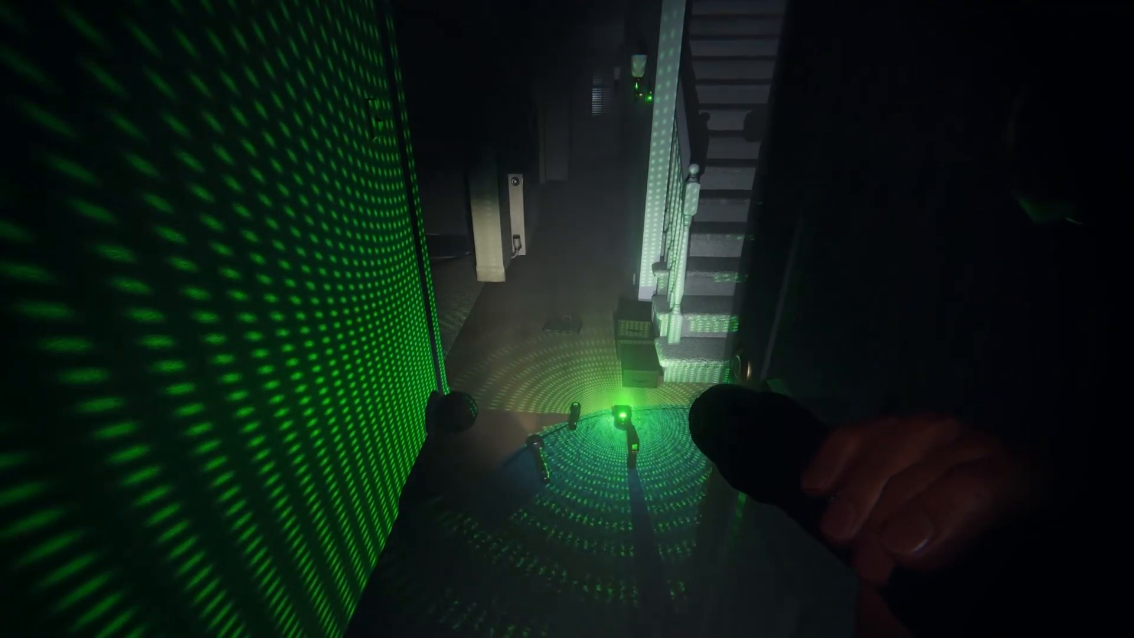
mouse_move(567, 319)
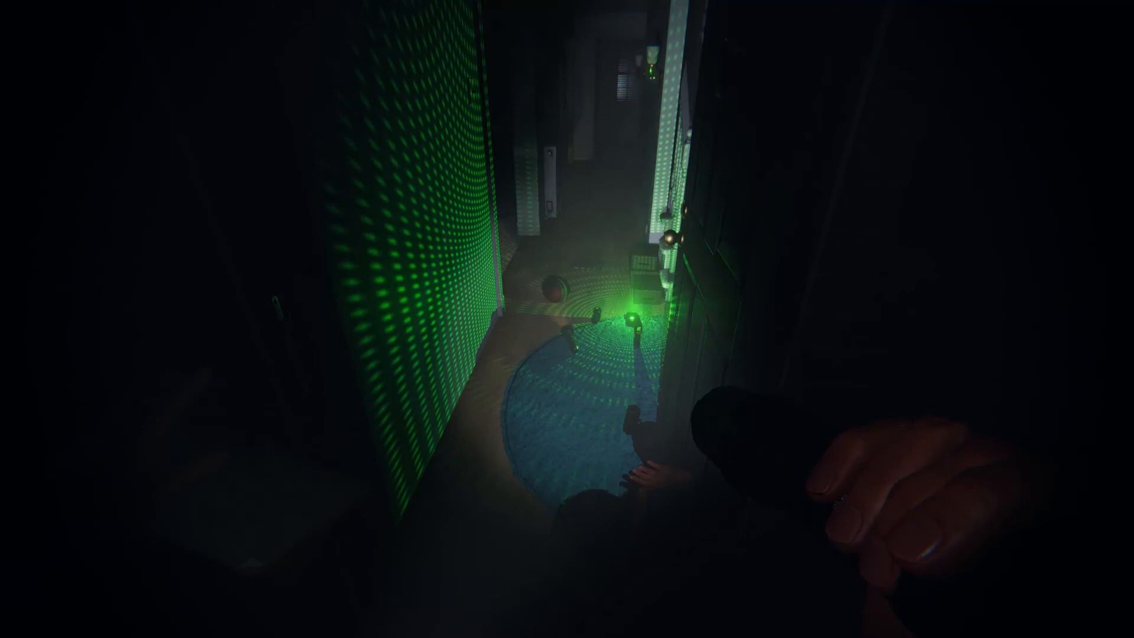
mouse_move(567, 319)
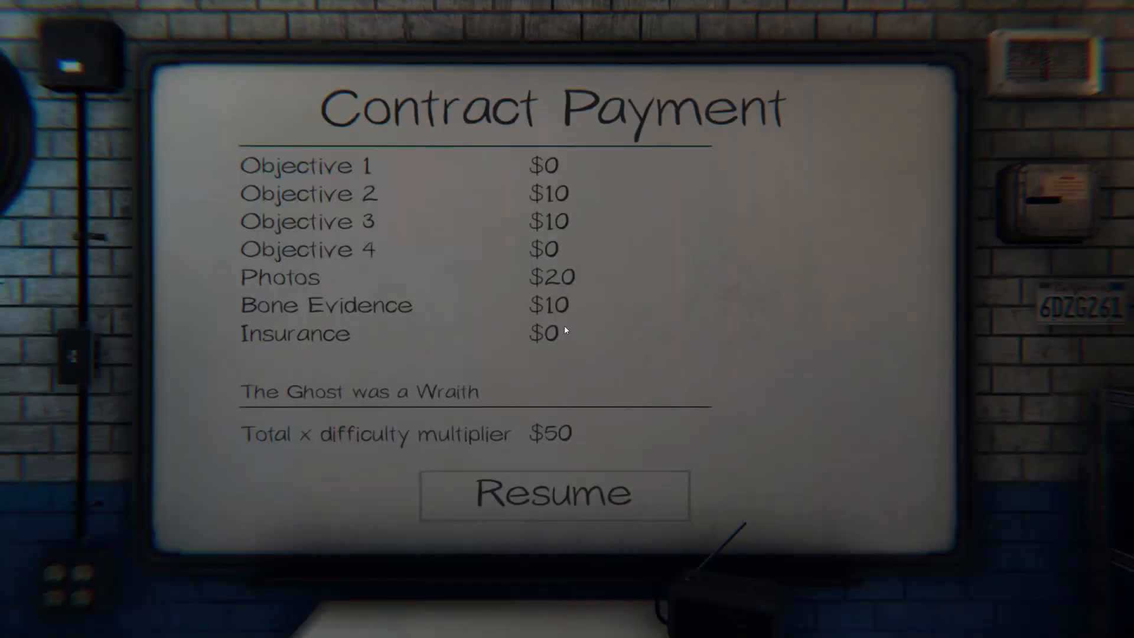
mouse_move(563, 335)
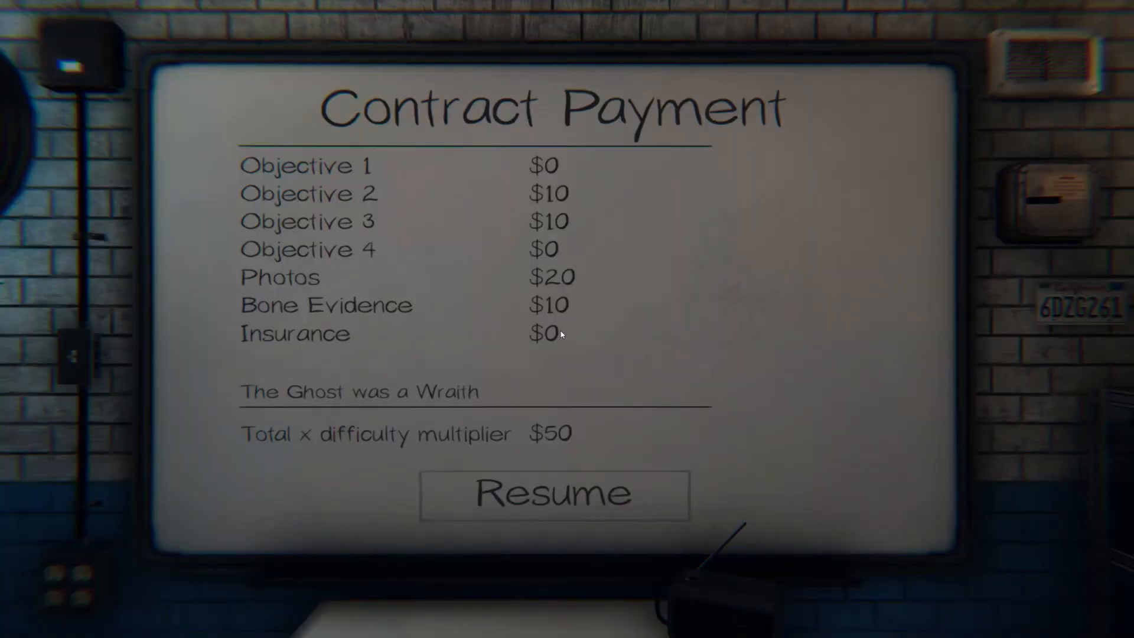
mouse_move(562, 348)
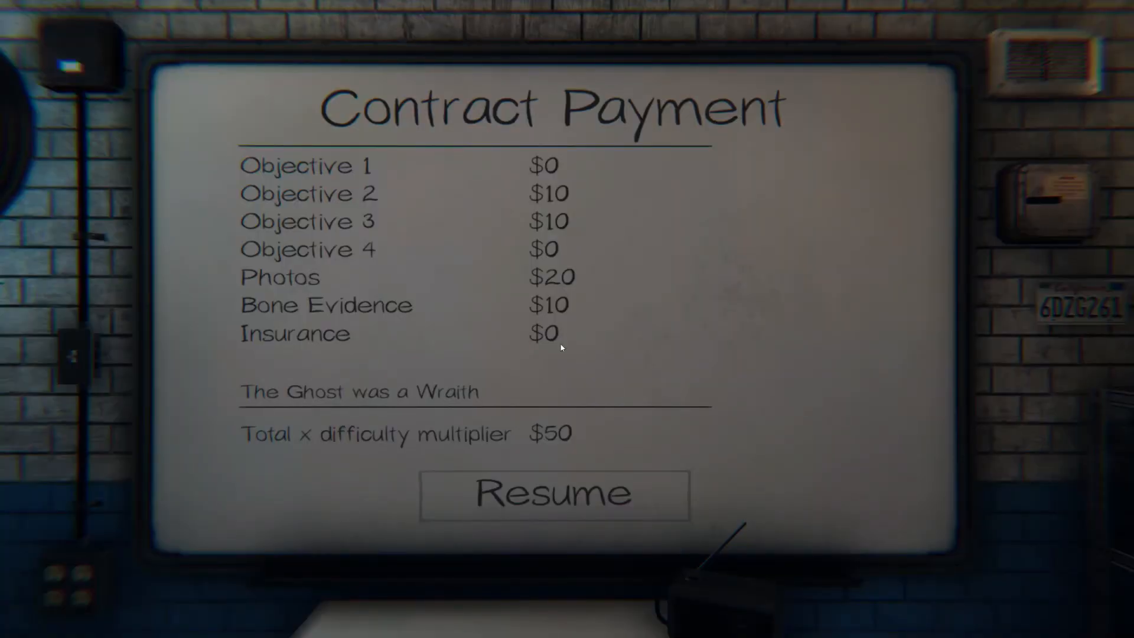
mouse_move(570, 470)
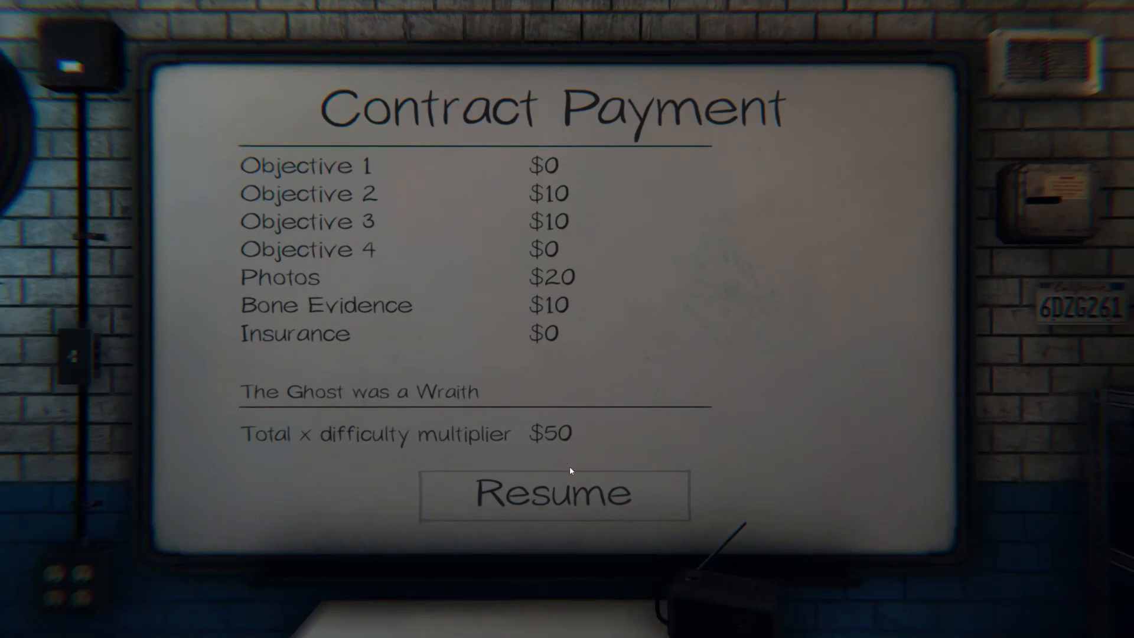
mouse_move(571, 468)
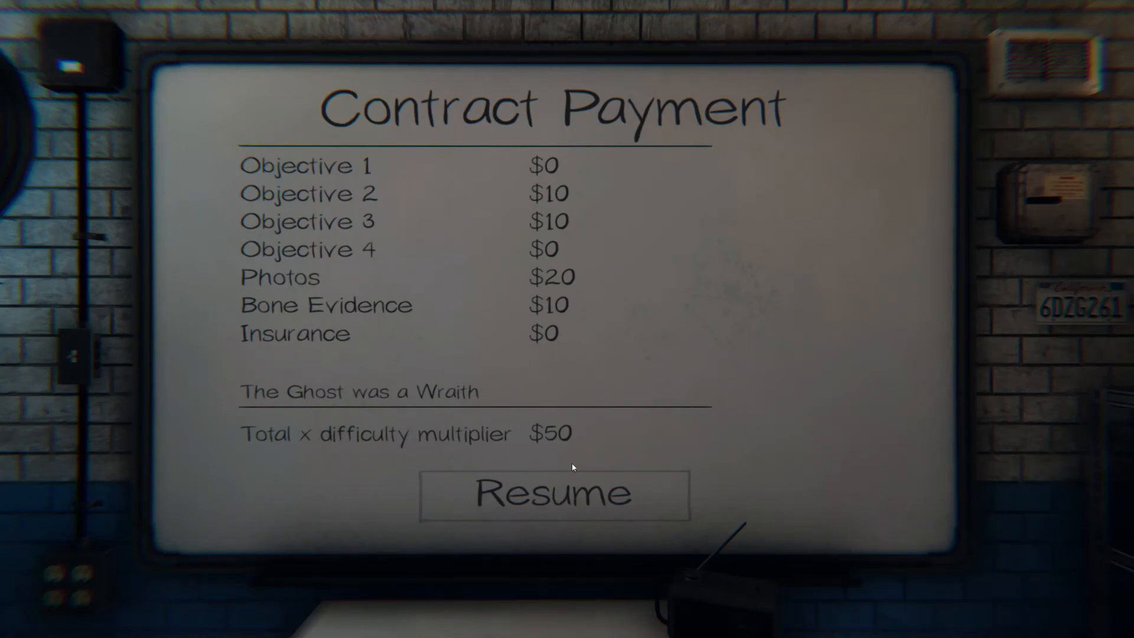
Continue from the $50 contract payment board to the experience results
left_click(553, 495)
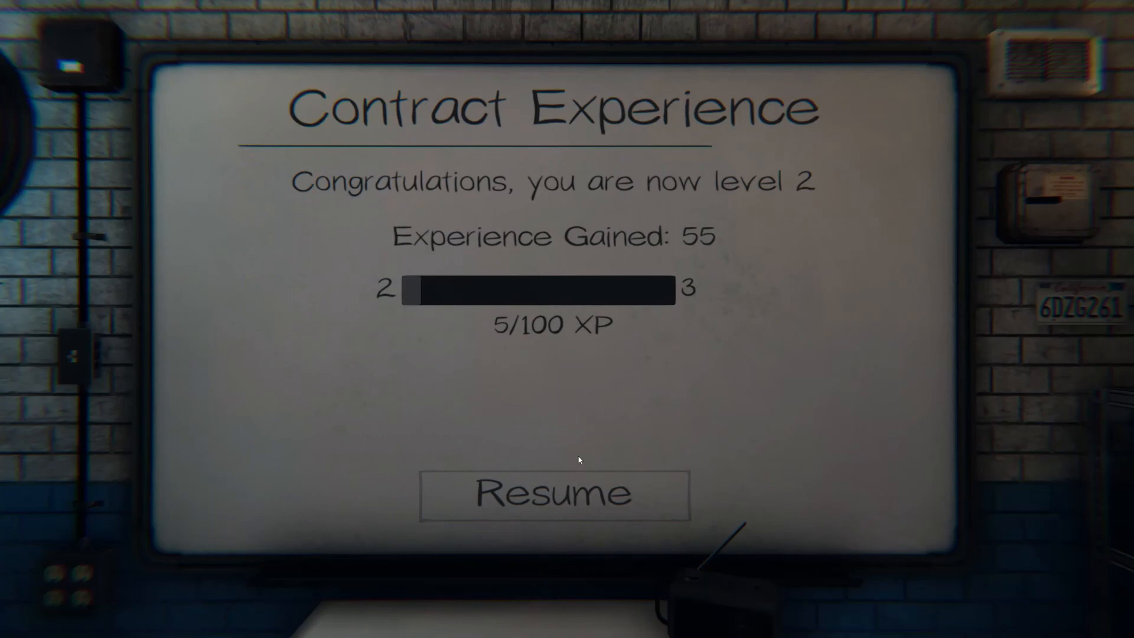
mouse_move(582, 451)
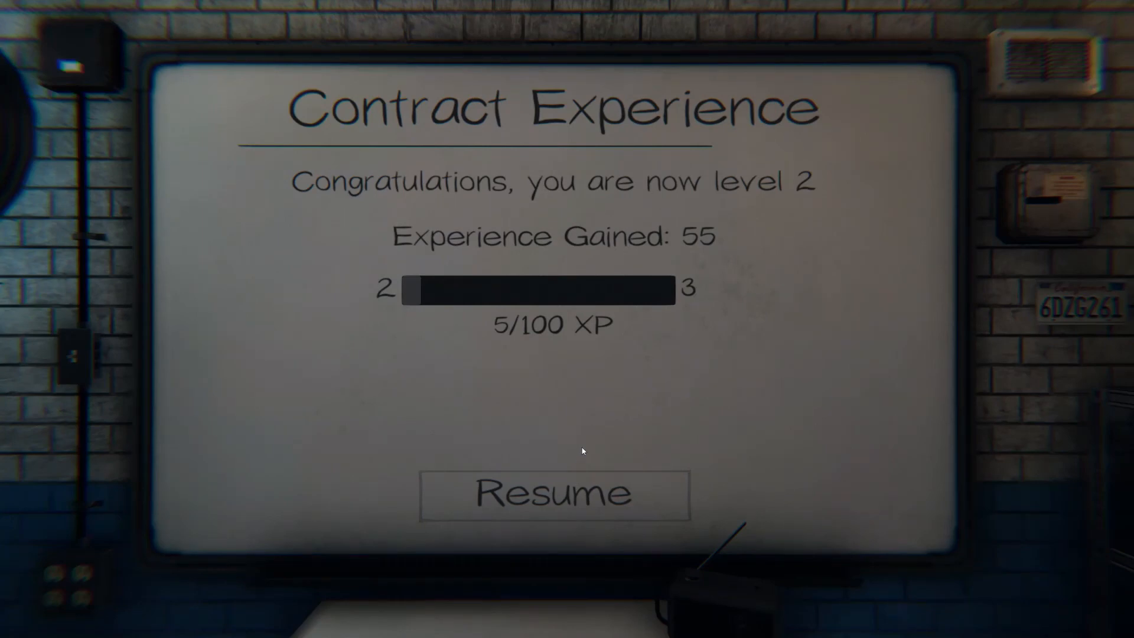
mouse_move(587, 414)
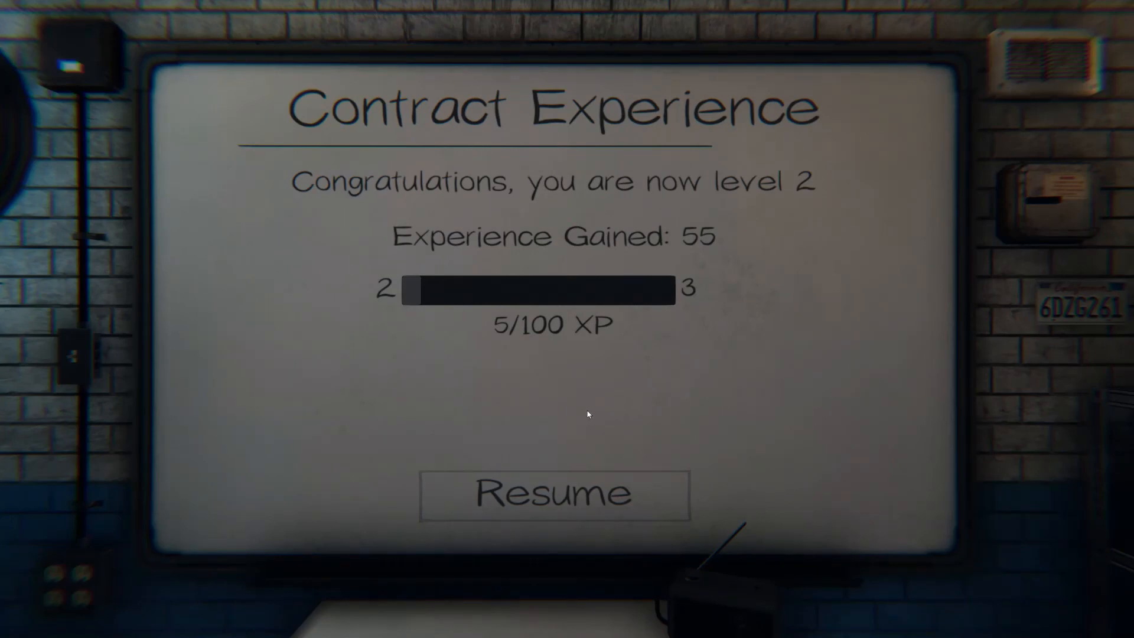
mouse_move(584, 425)
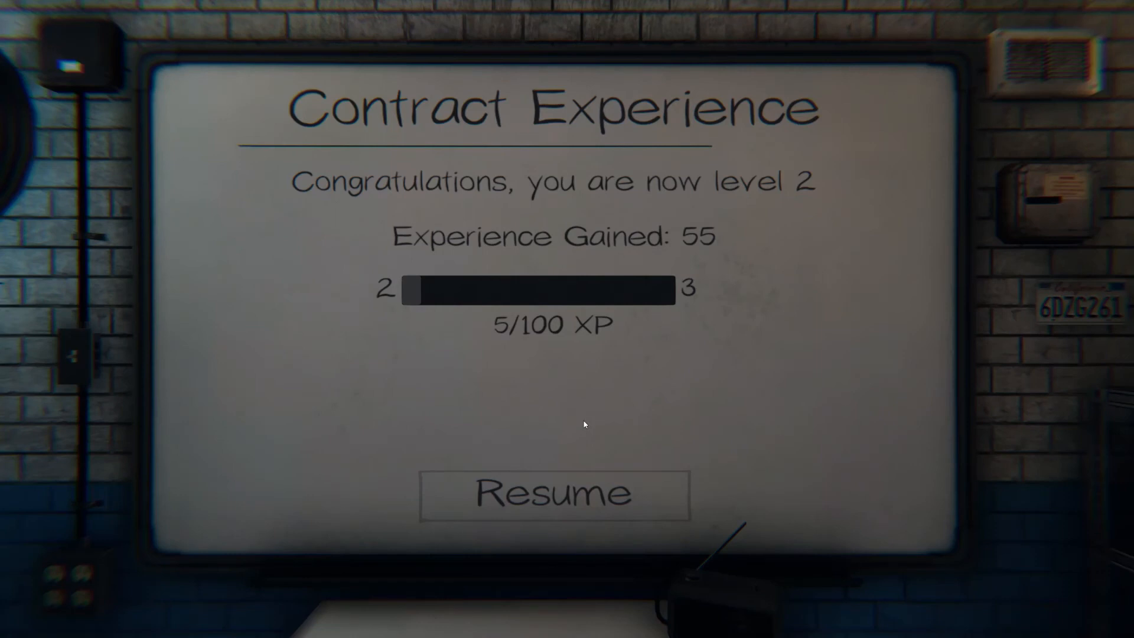
mouse_move(575, 422)
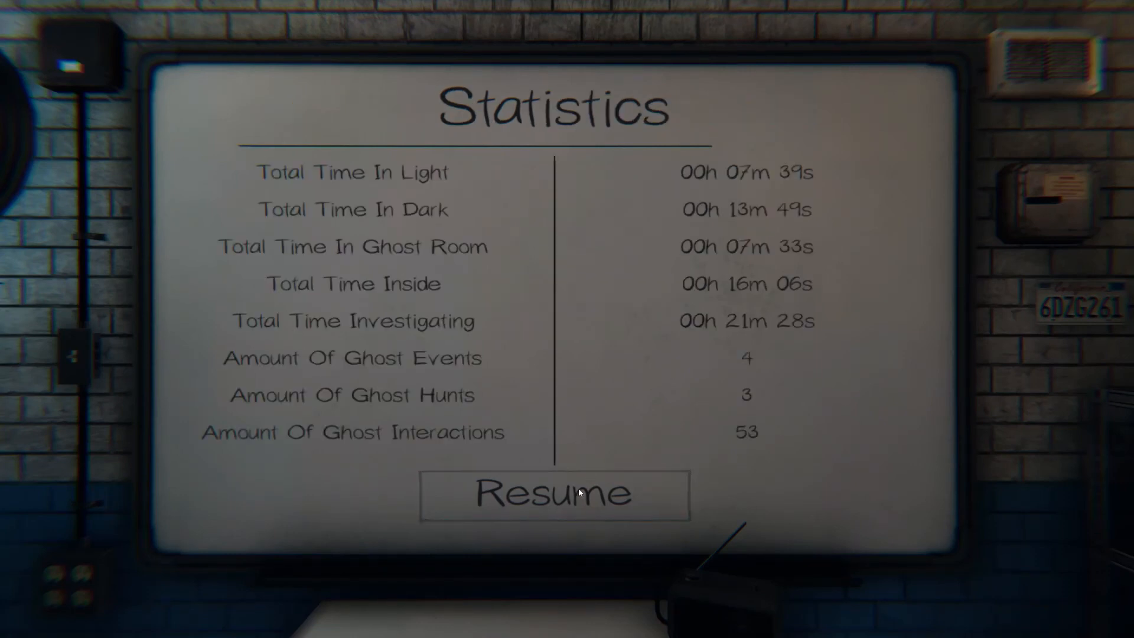
Continue past the level 2 experience and statistics screens to the server lobby
left_click(553, 495)
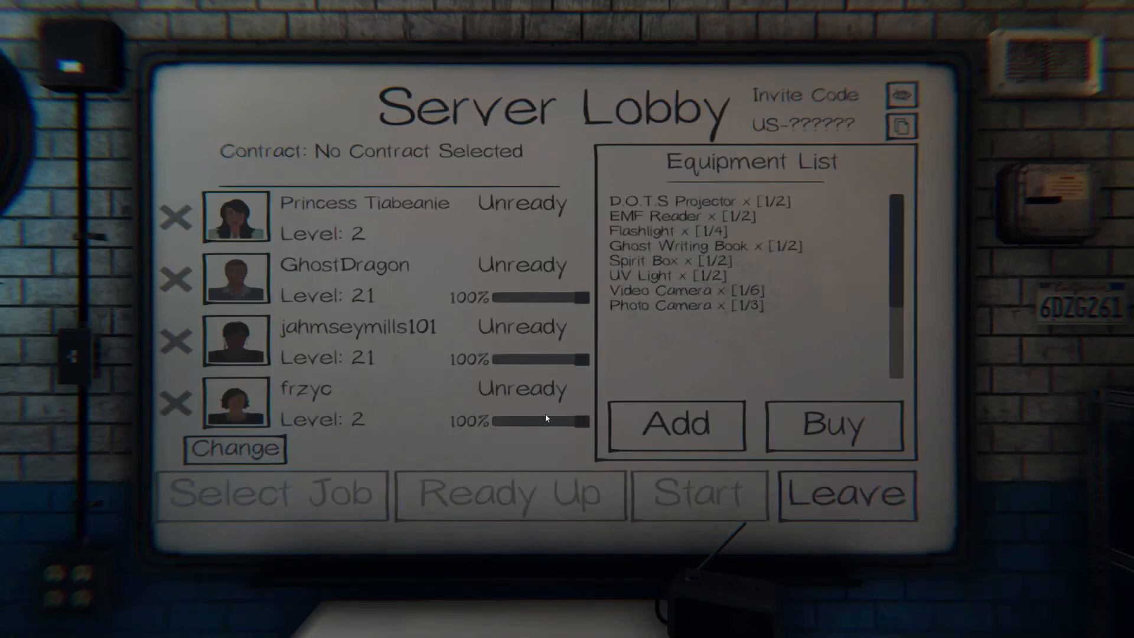
mouse_move(542, 412)
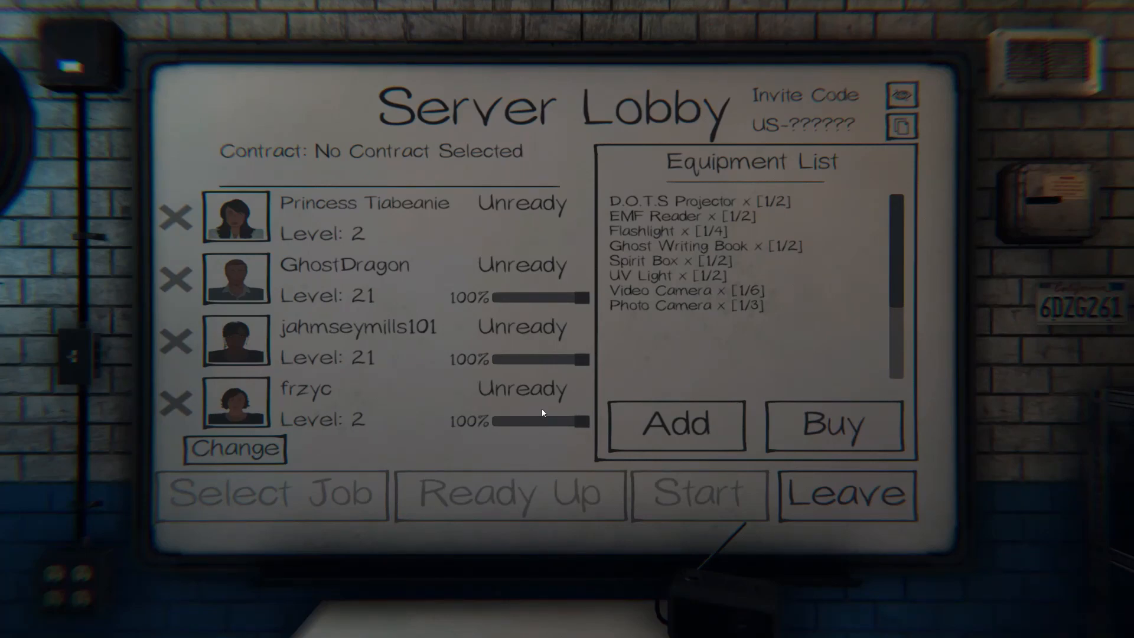
mouse_move(558, 405)
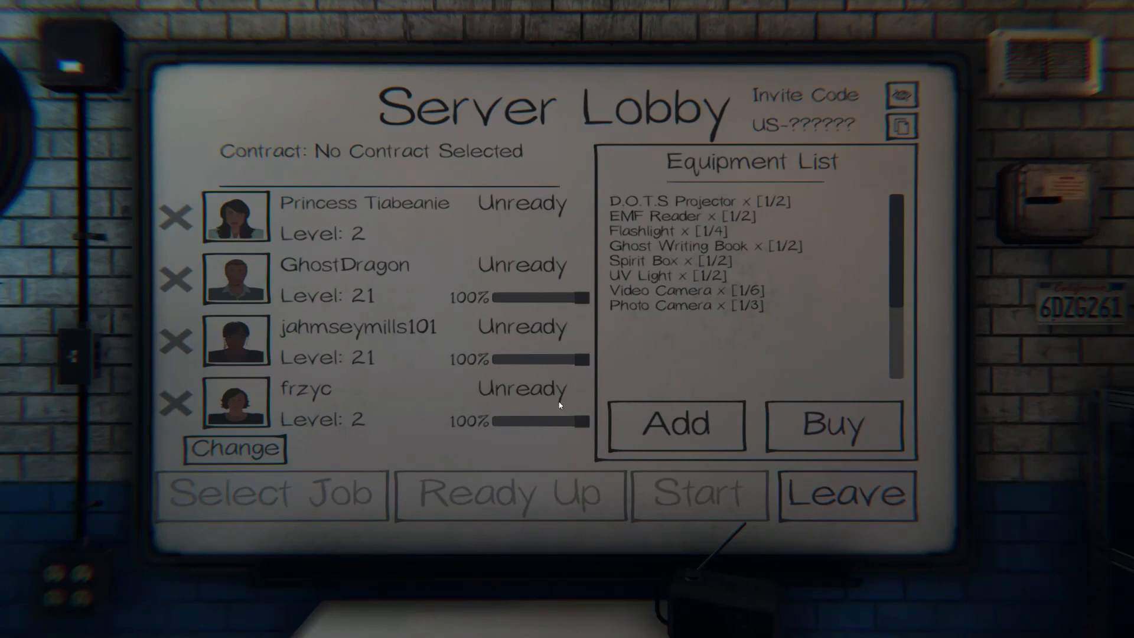
mouse_move(557, 405)
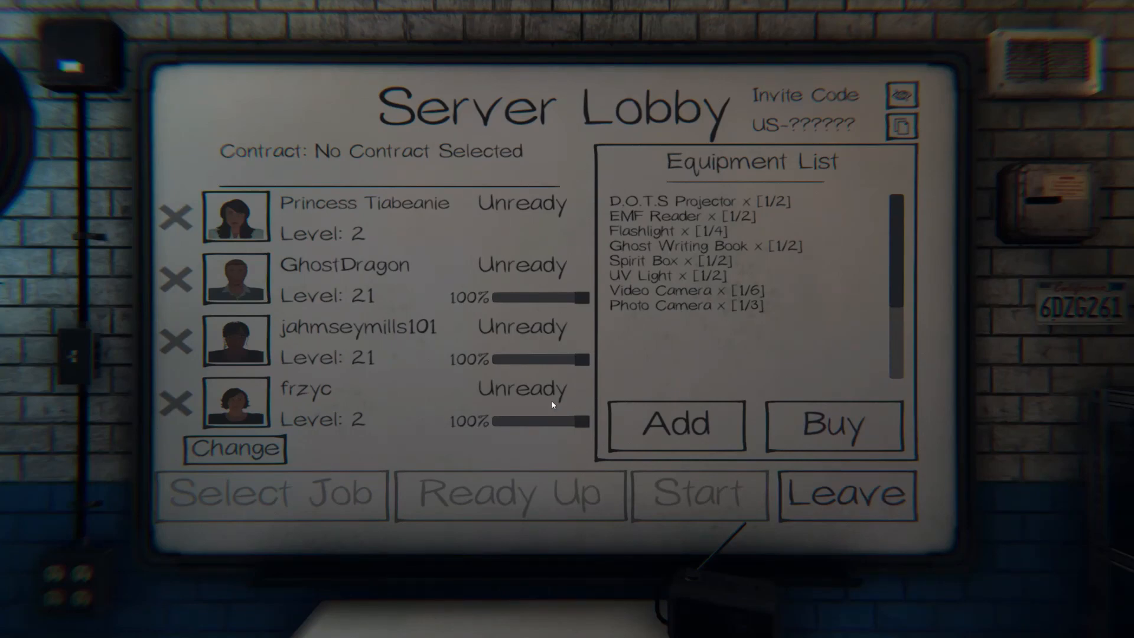